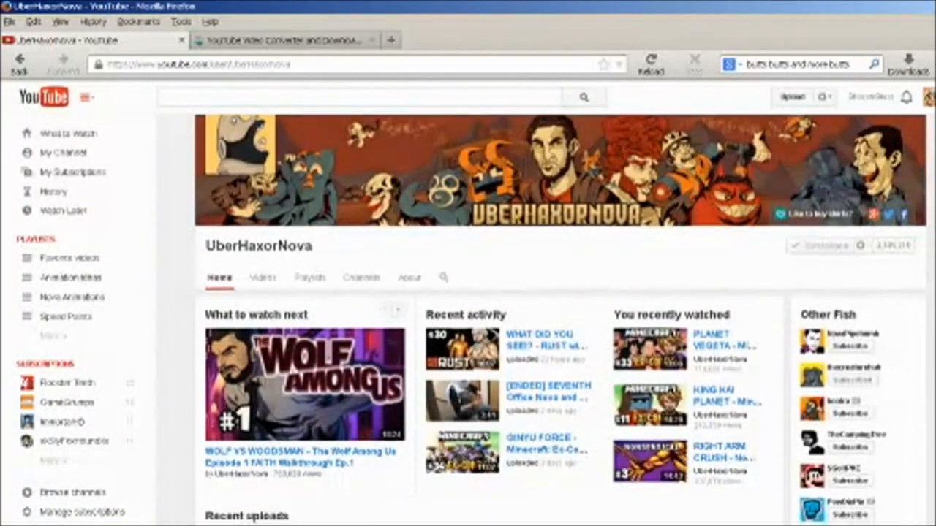
Open the PLANET VEGETA Minecraft video from the channel's recently watched list
scroll("down", 3)
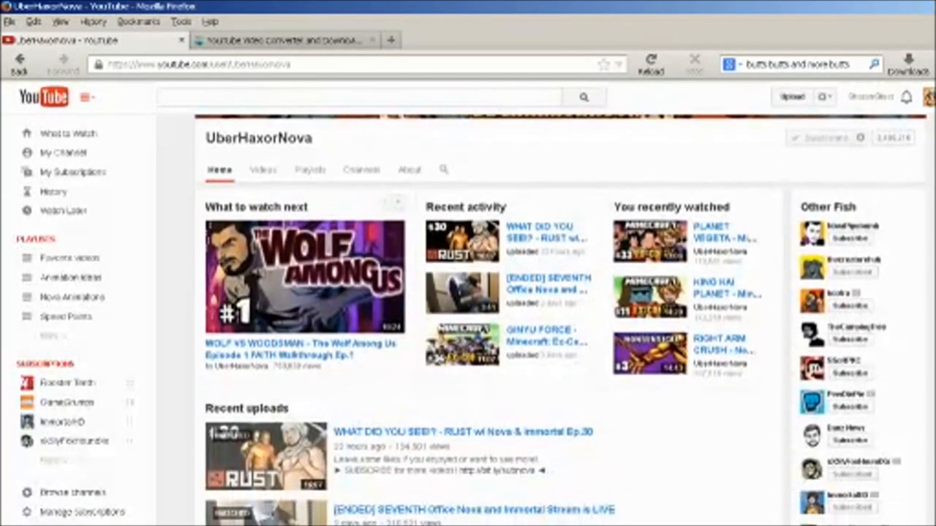
scroll("down", 3)
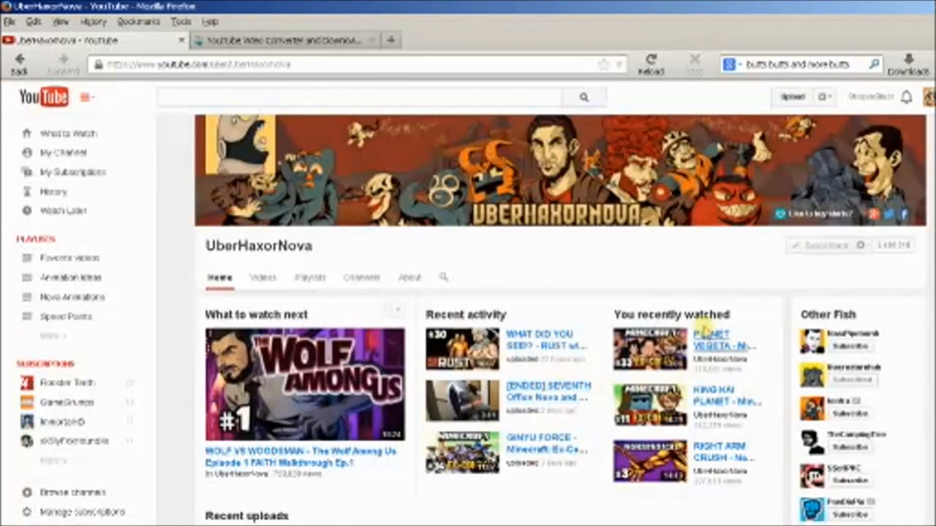
left_click(714, 339)
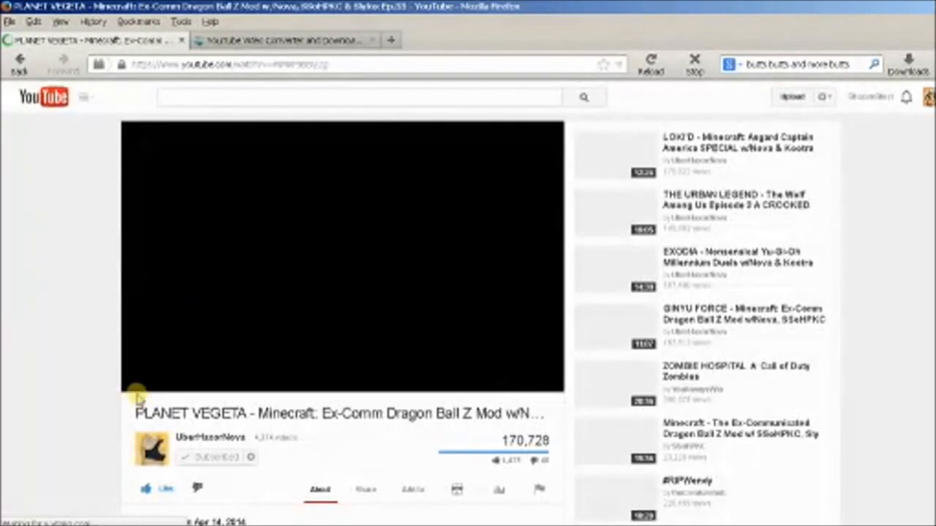
left_click(131, 383)
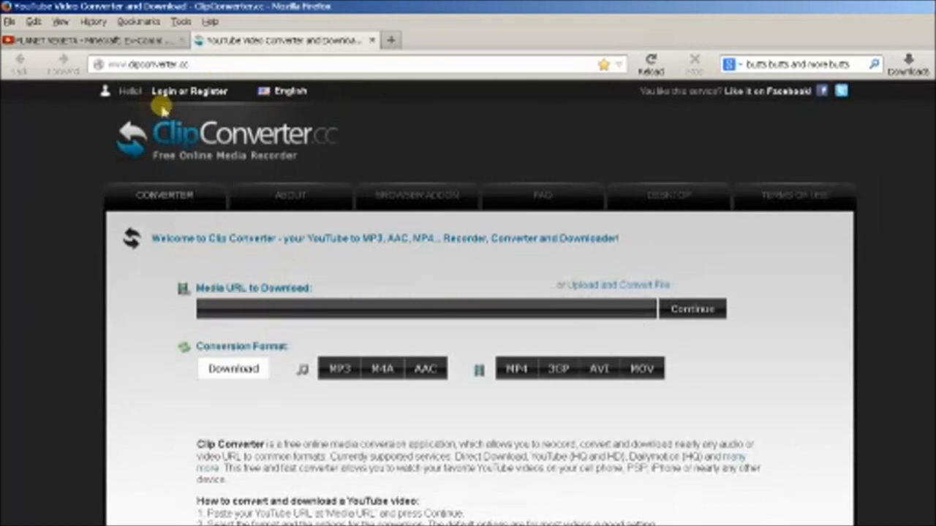
mouse_move(256, 106)
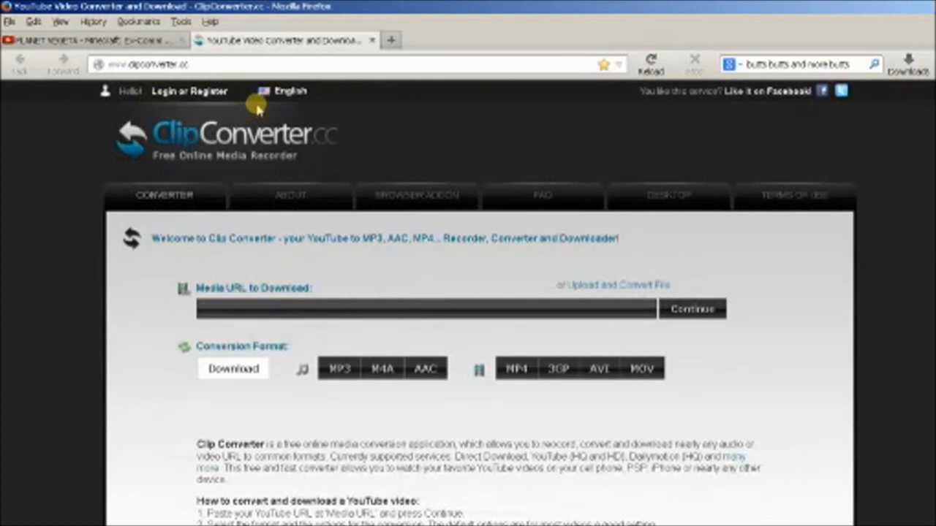
mouse_move(190, 91)
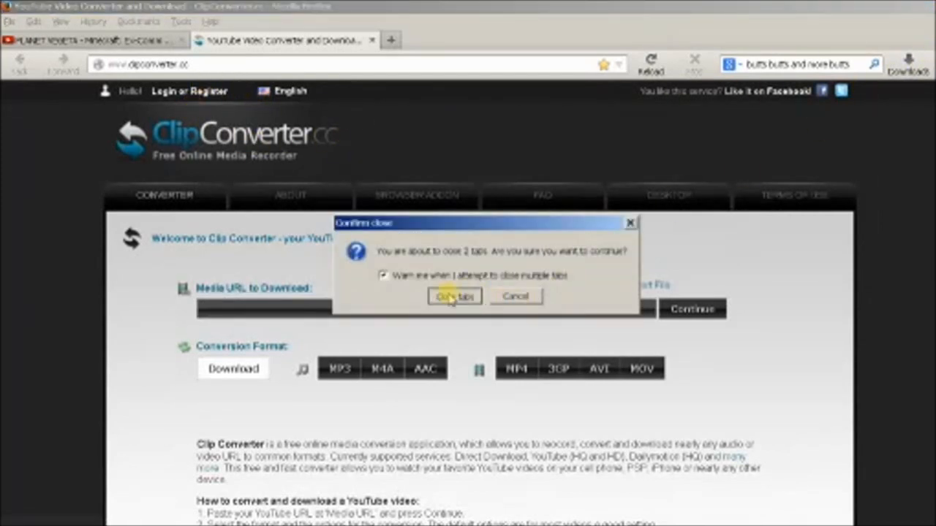
Confirm closing both browser tabs so Audacity is left on screen
left_click(453, 297)
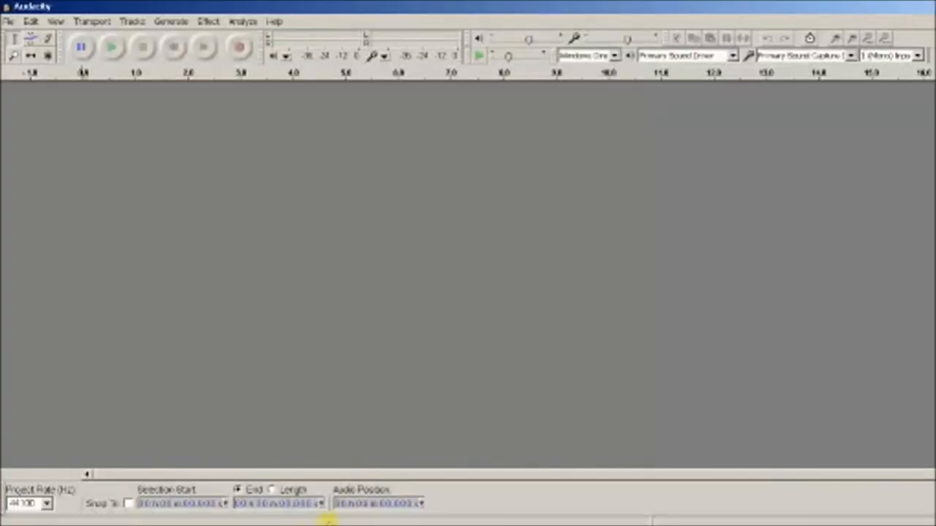
Open the CRASHING DEATH mp3 from Recent Files, review it, then close it without saving
left_click(9, 21)
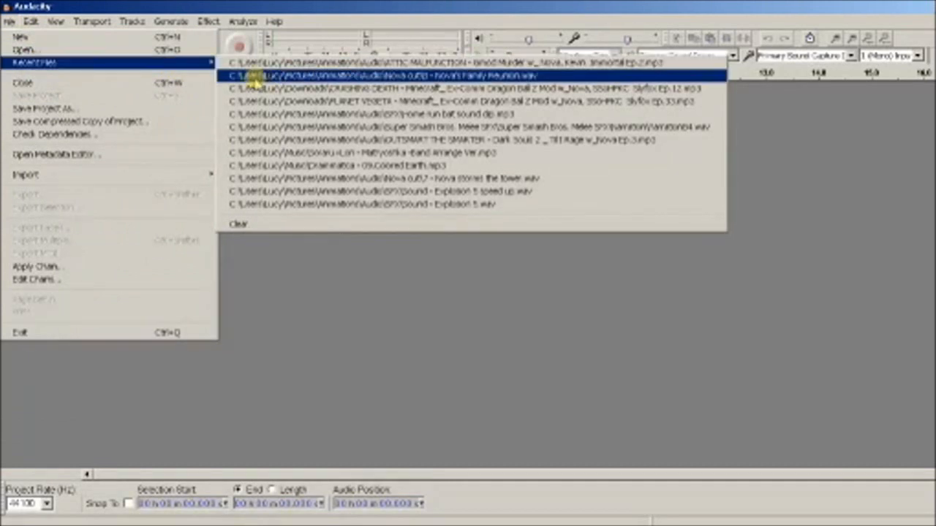
left_click(395, 89)
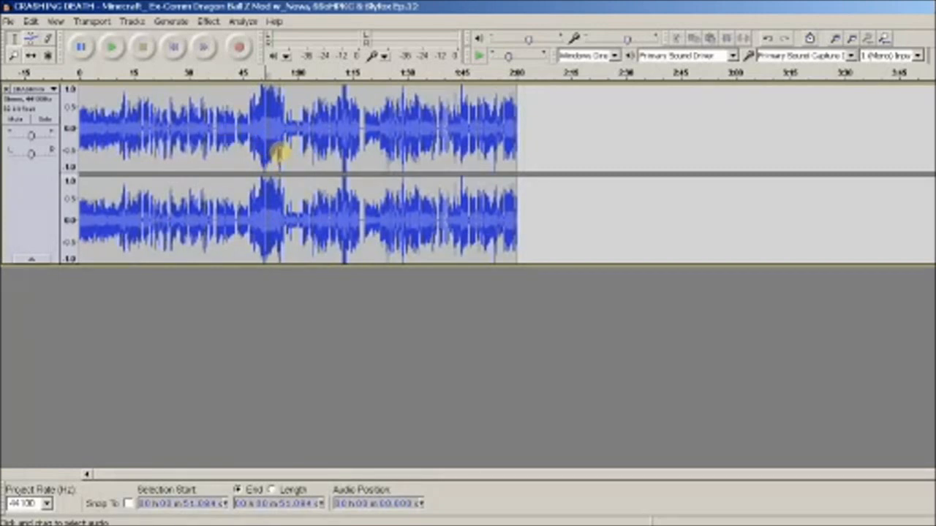
mouse_move(277, 153)
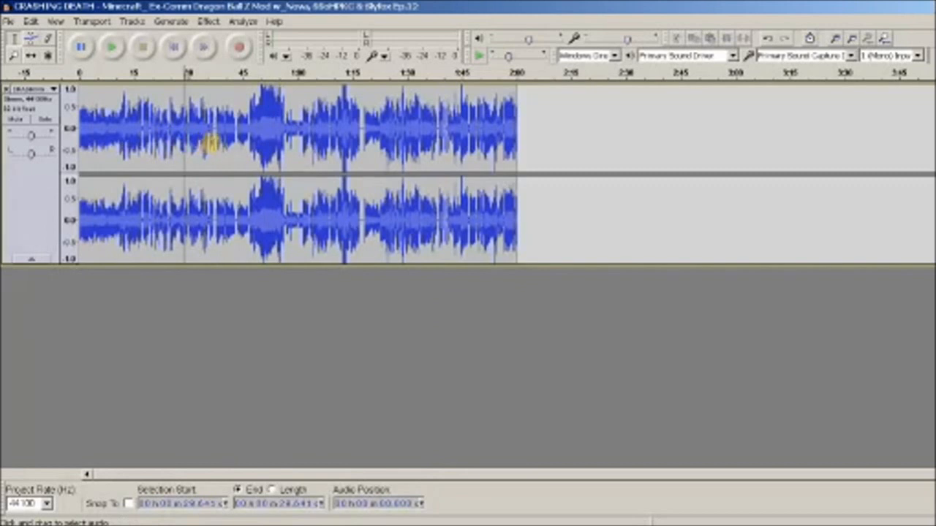
mouse_move(222, 149)
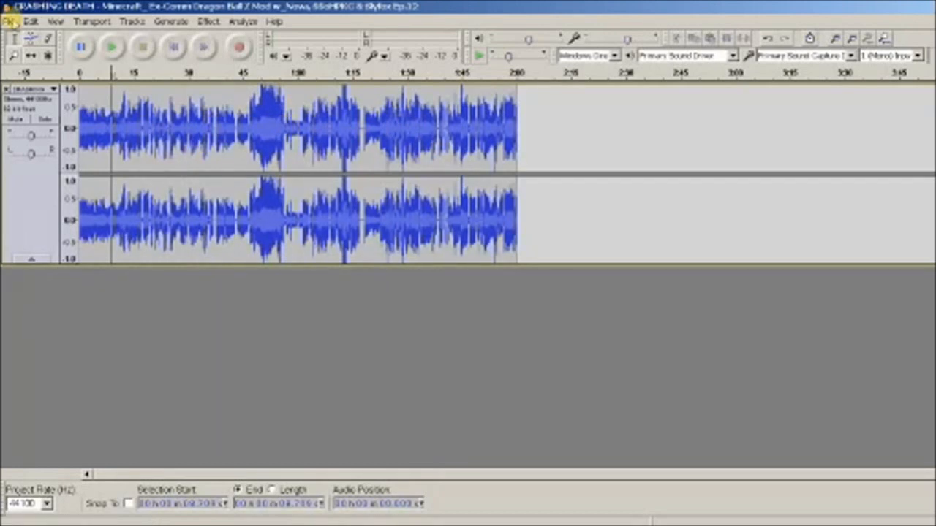
left_click(9, 20)
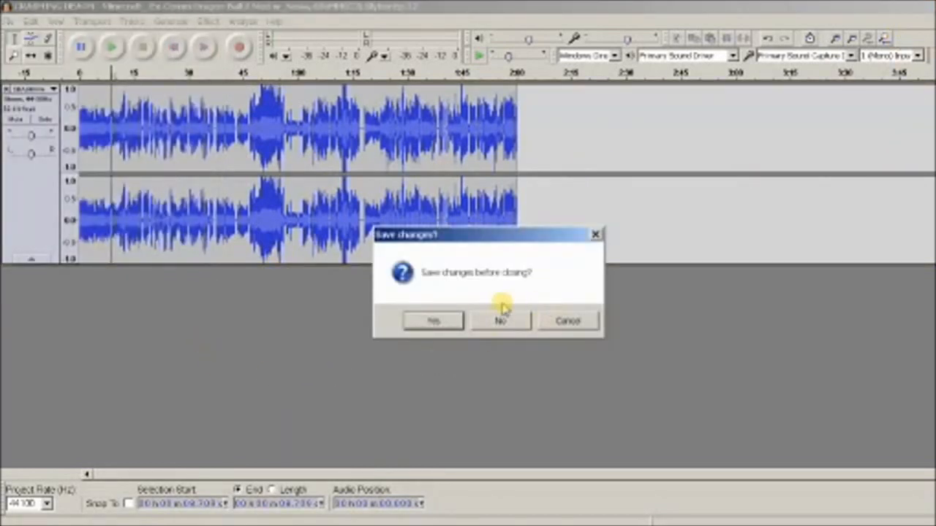
left_click(500, 322)
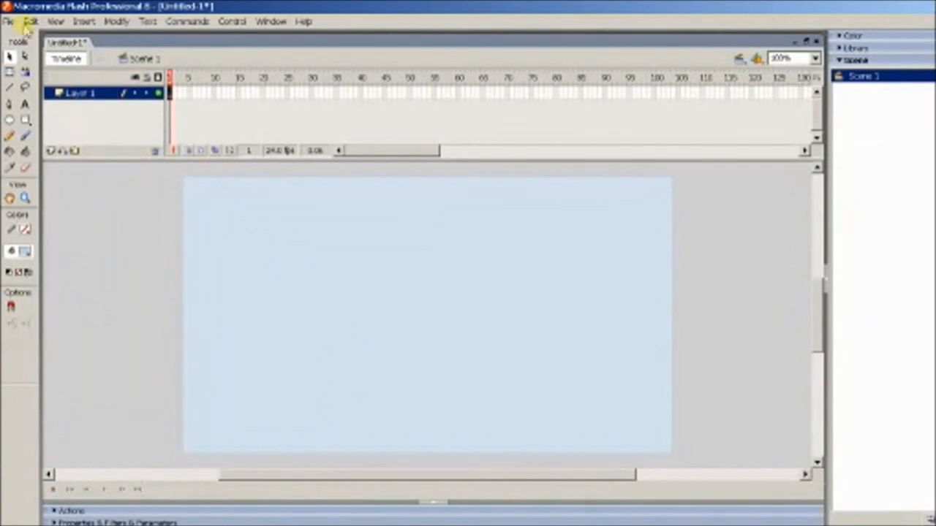
Import both '8 - Nova's Family Reunion' WAV files into the library
left_click(9, 21)
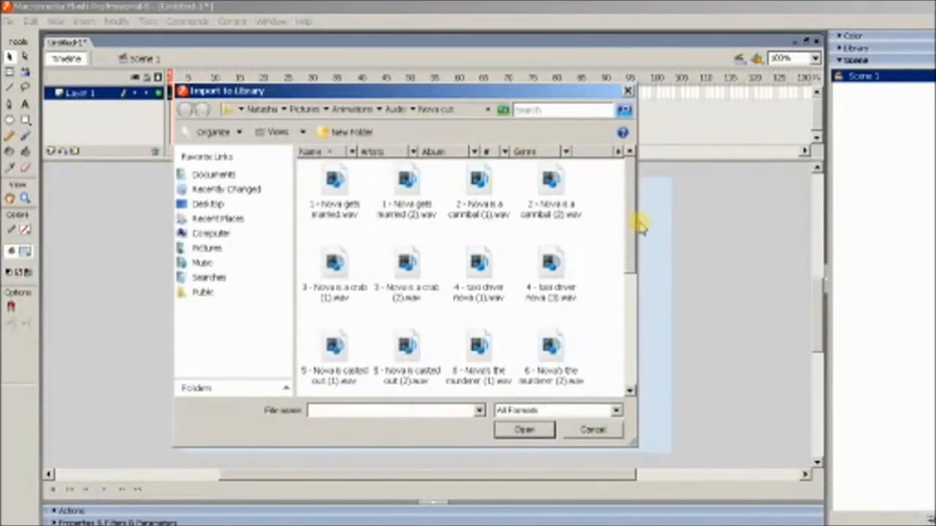
scroll("down", 3)
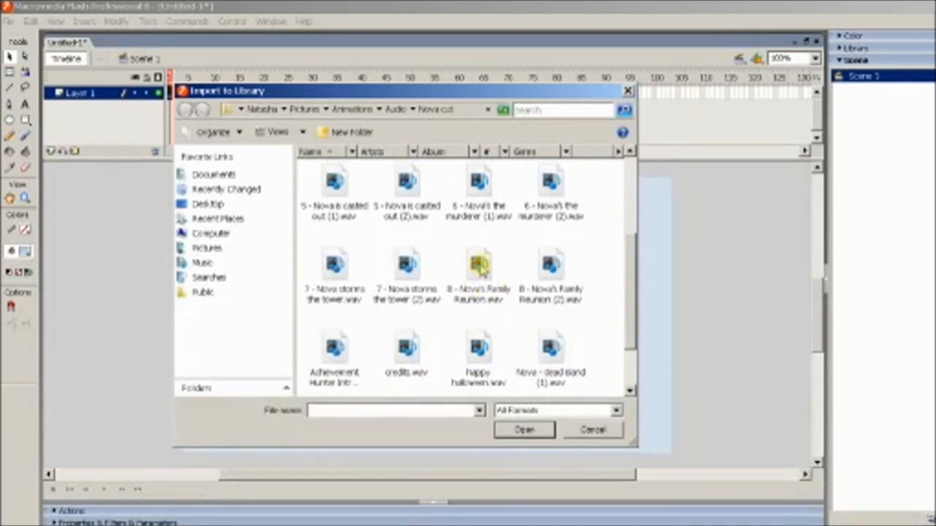
left_click(550, 275)
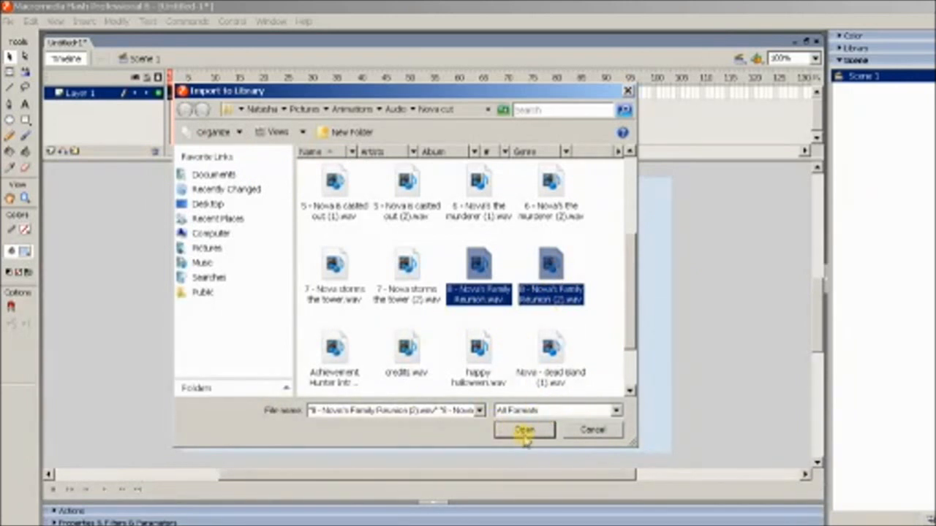
left_click(524, 430)
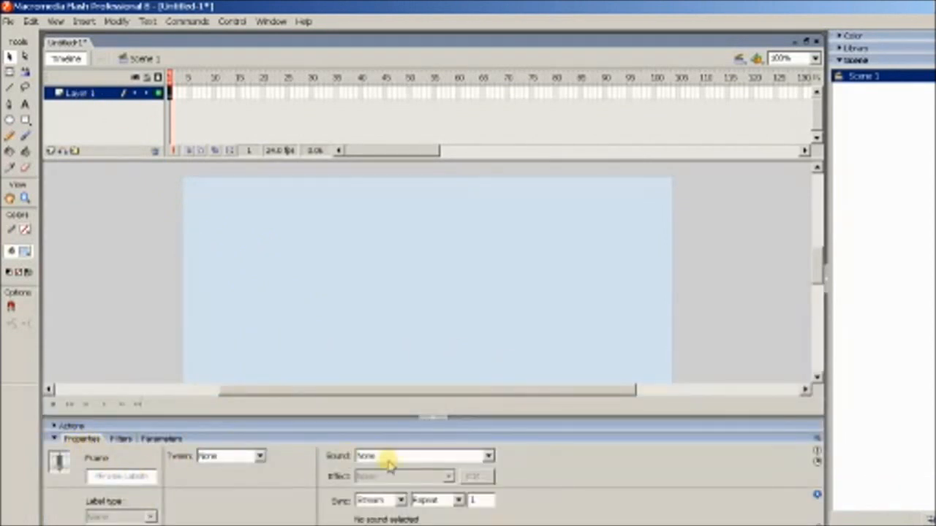
Rename Layer 1 to 'audio' and attach the Nova's Family Reunion sound to its frame
left_click(488, 456)
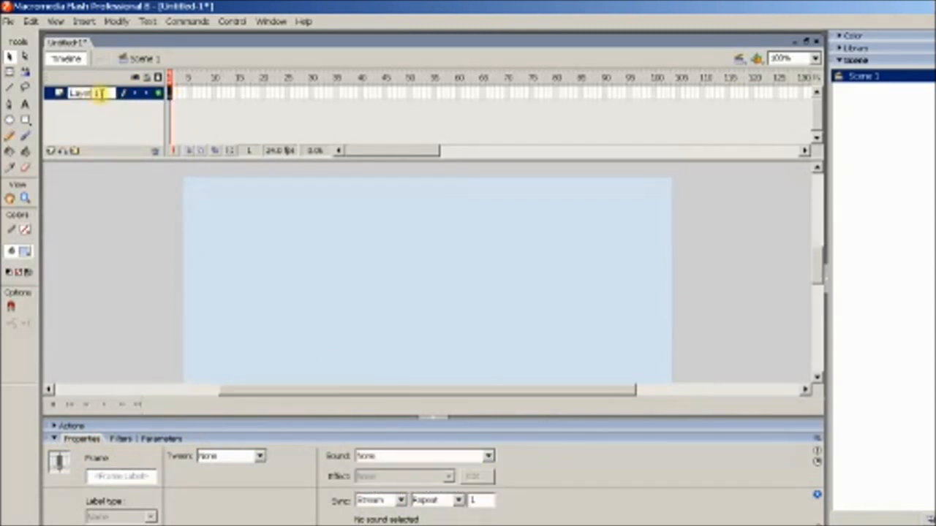
type("audio")
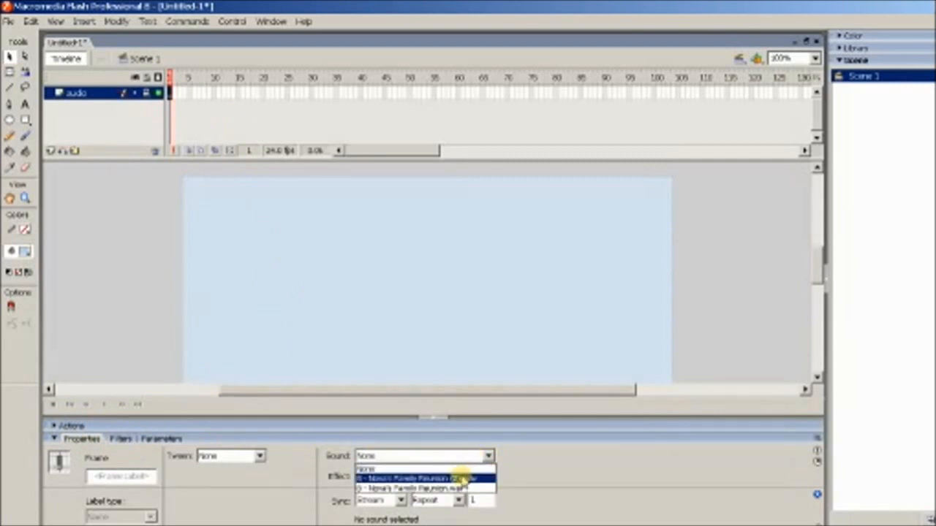
left_click(417, 479)
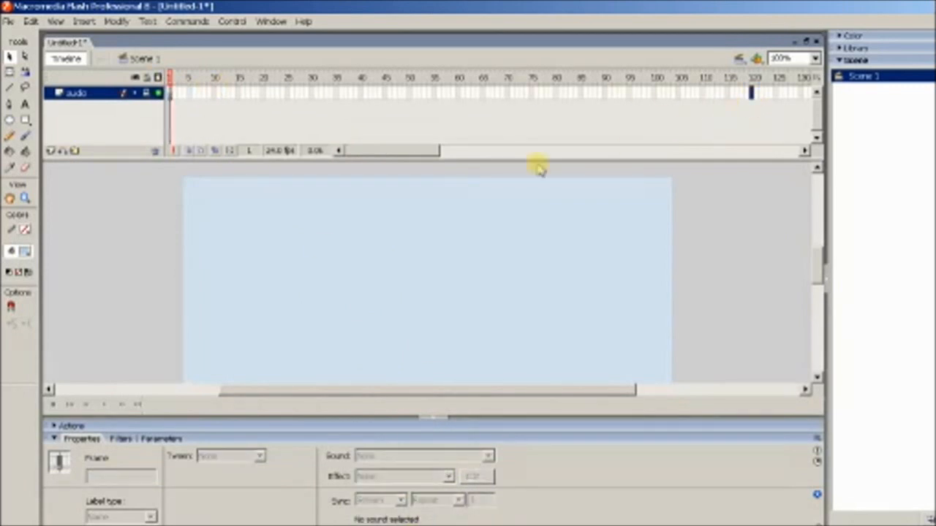
scroll("right", 3)
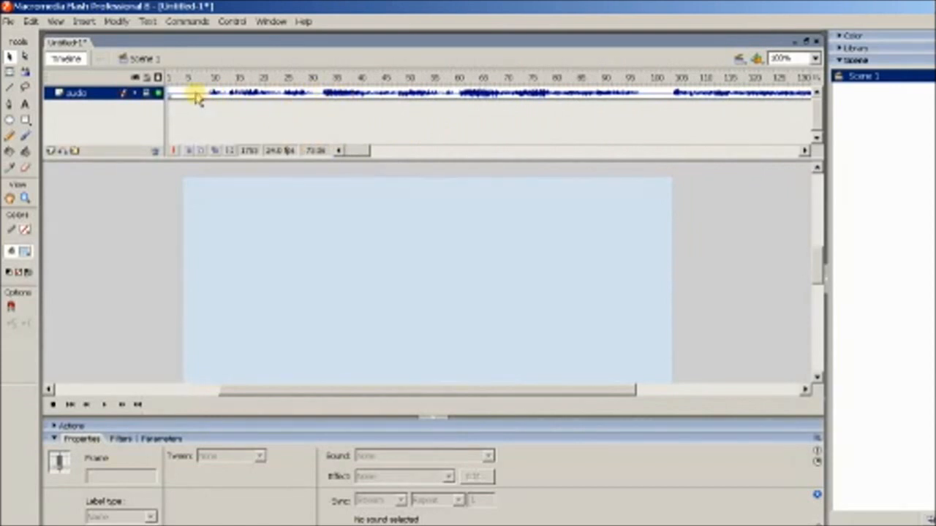
Give the Nova's Family Reunion clip a custom volume envelope with the lower channel reduced
left_click_drag(170, 93, 322, 94)
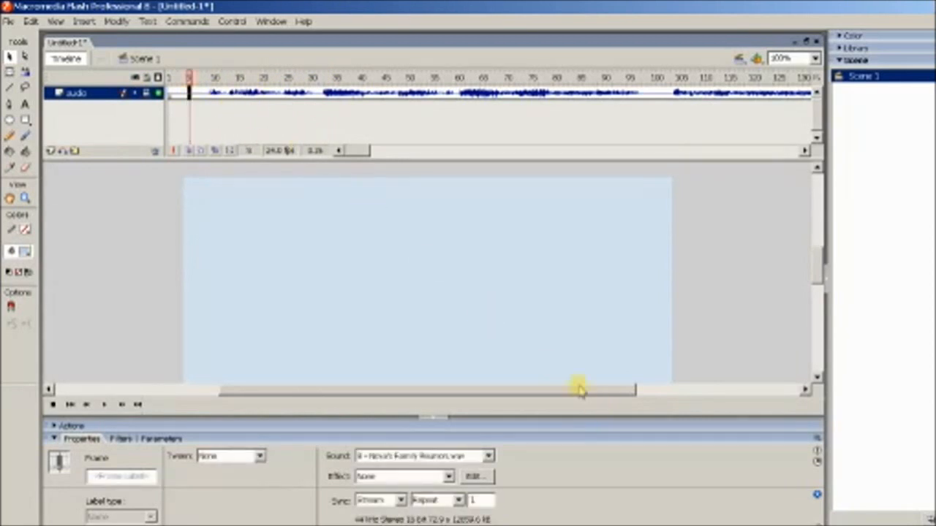
left_click(474, 477)
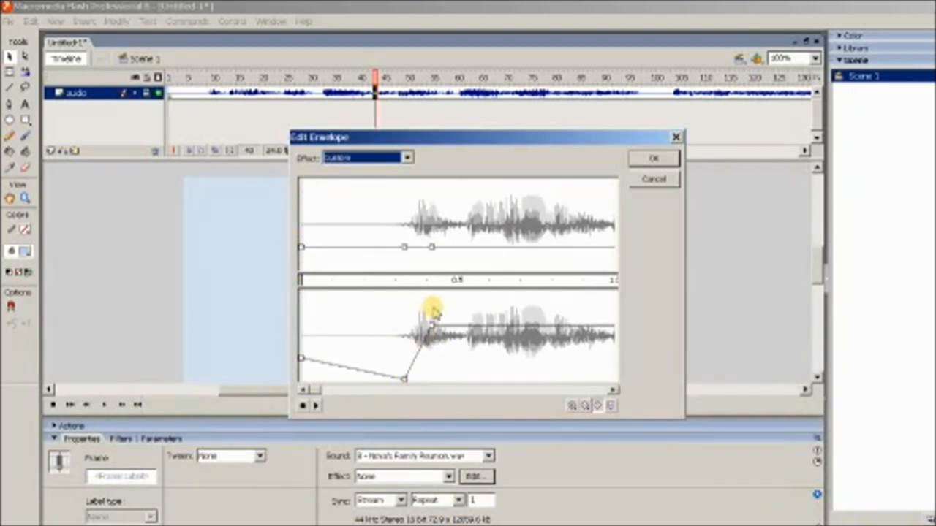
left_click_drag(436, 329, 406, 381)
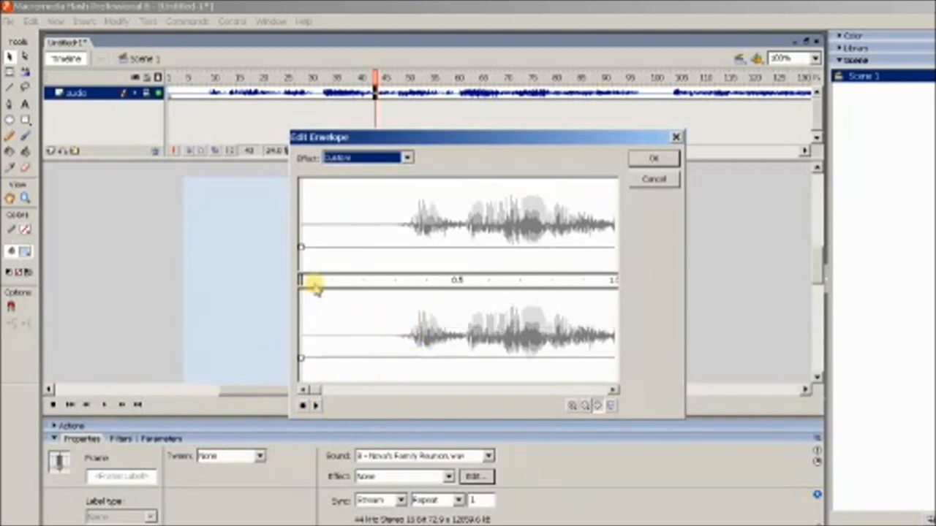
left_click(653, 158)
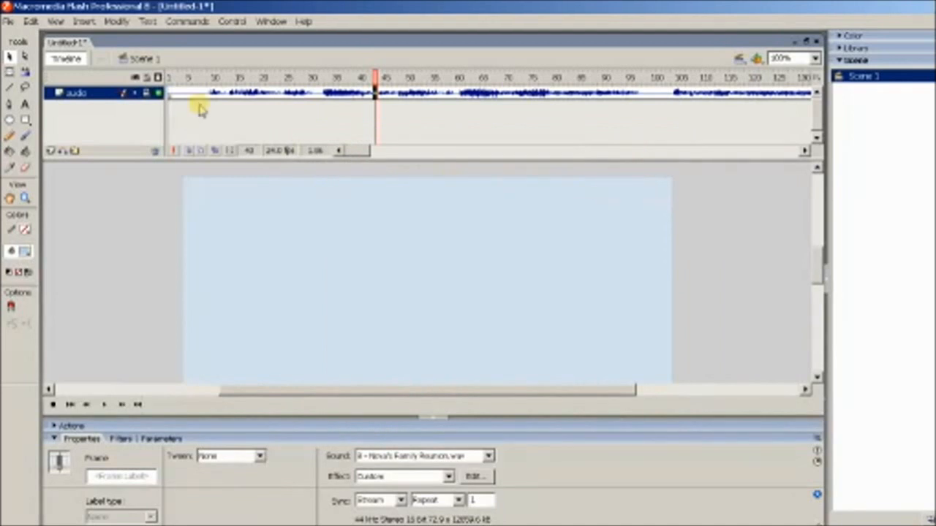
Return the sound's Sync to Stream so the waveform shows across the audio layer again
left_click(204, 78)
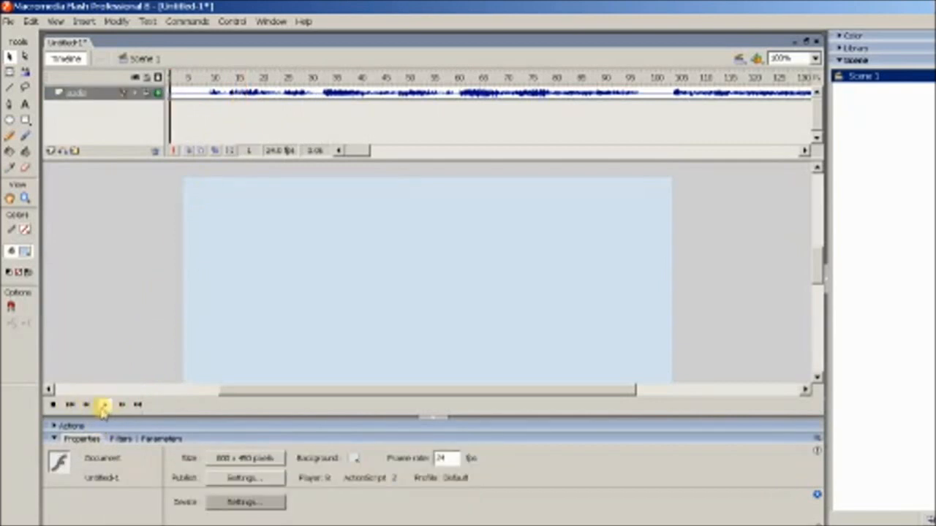
left_click(70, 404)
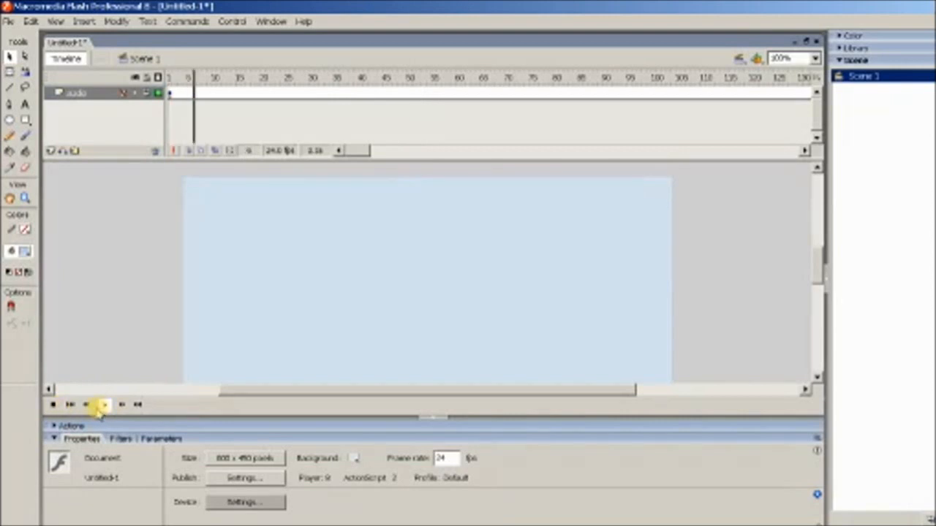
left_click(71, 403)
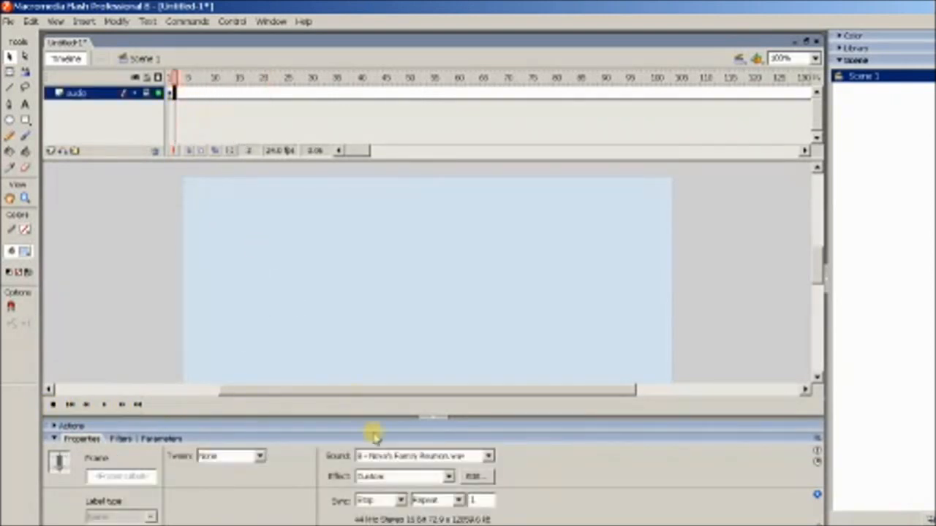
left_click(380, 500)
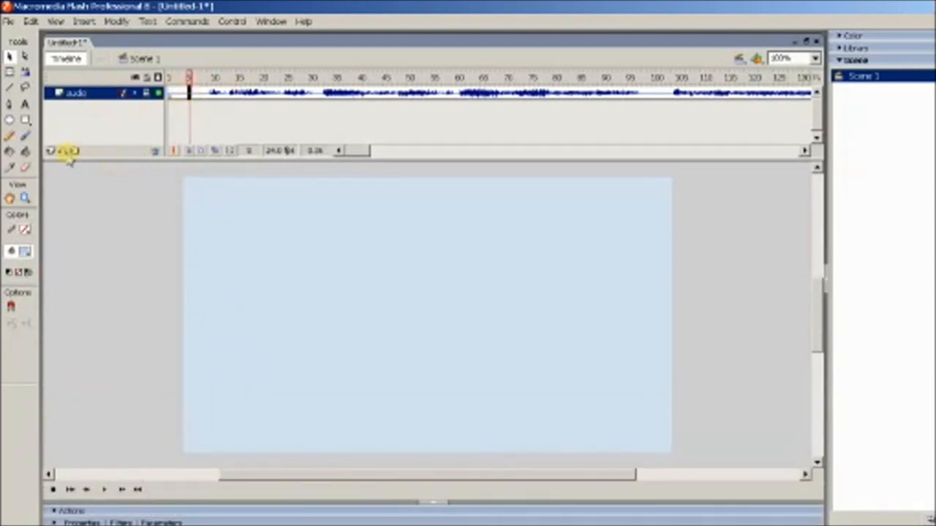
Add a new layer above audio and choose a pale blue brush fill colour
left_click(51, 151)
type("sketch")
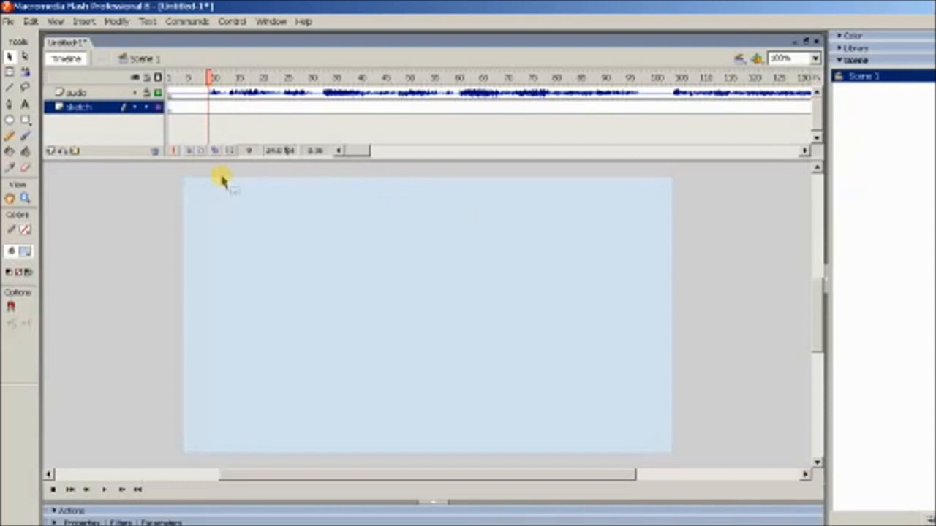
mouse_move(225, 183)
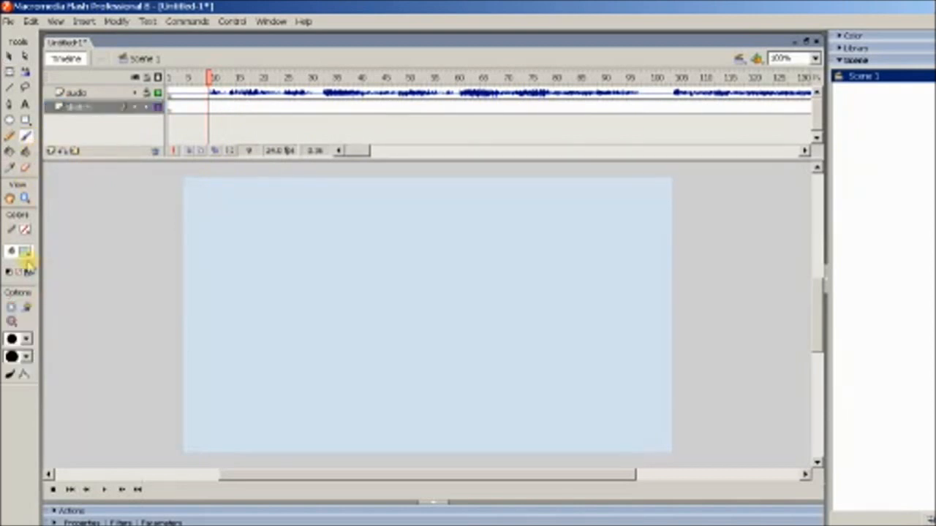
left_click(24, 252)
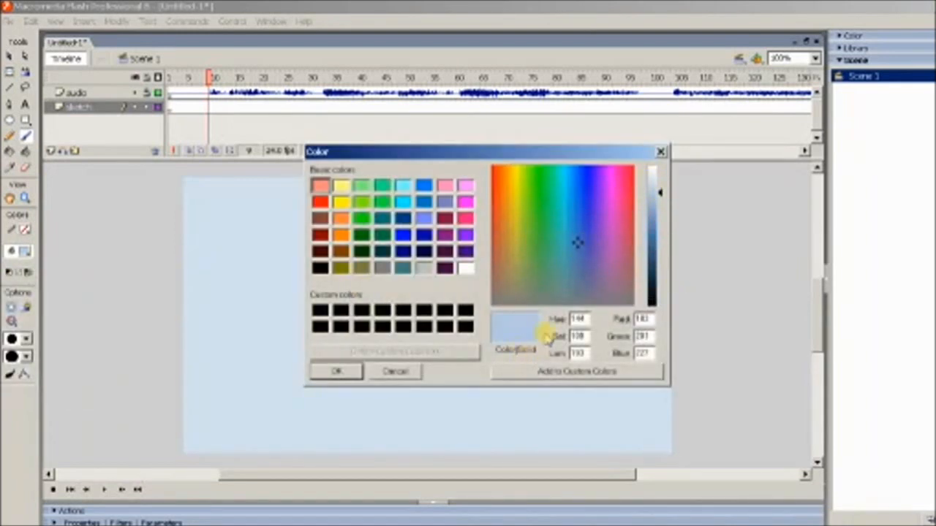
left_click(337, 371)
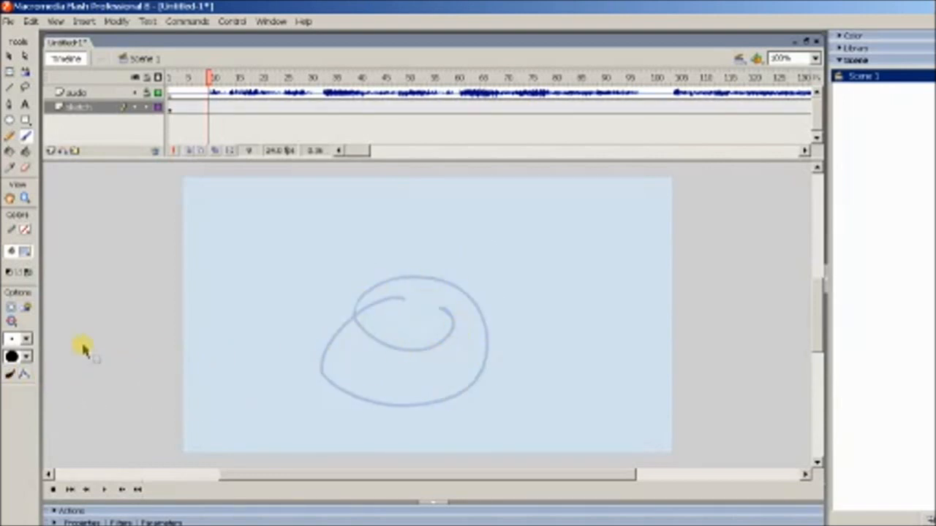
Set the document's stage background to a light cyan via Modify > Document
left_click(117, 20)
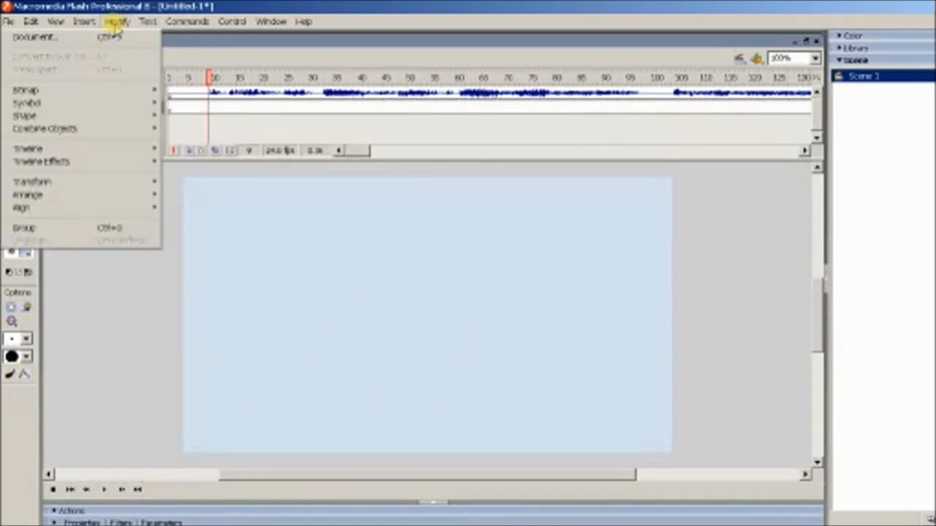
mouse_move(81, 38)
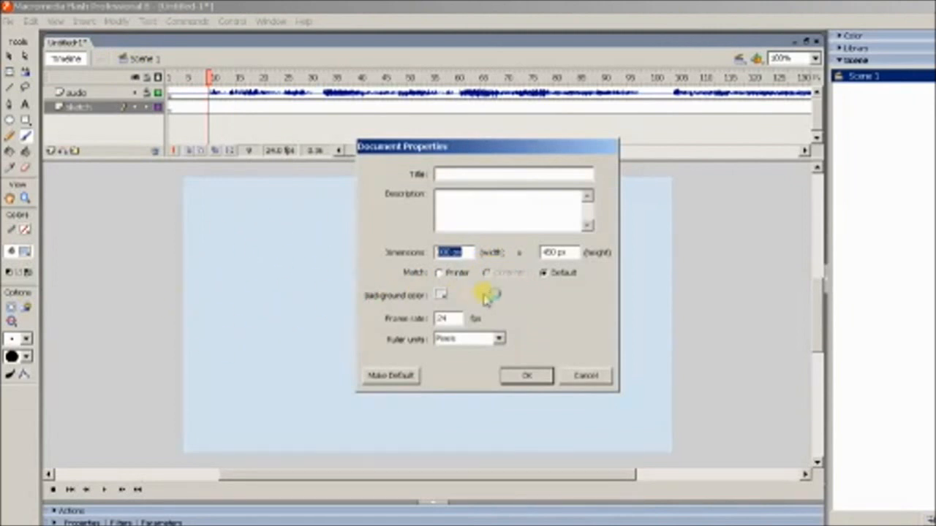
left_click(441, 295)
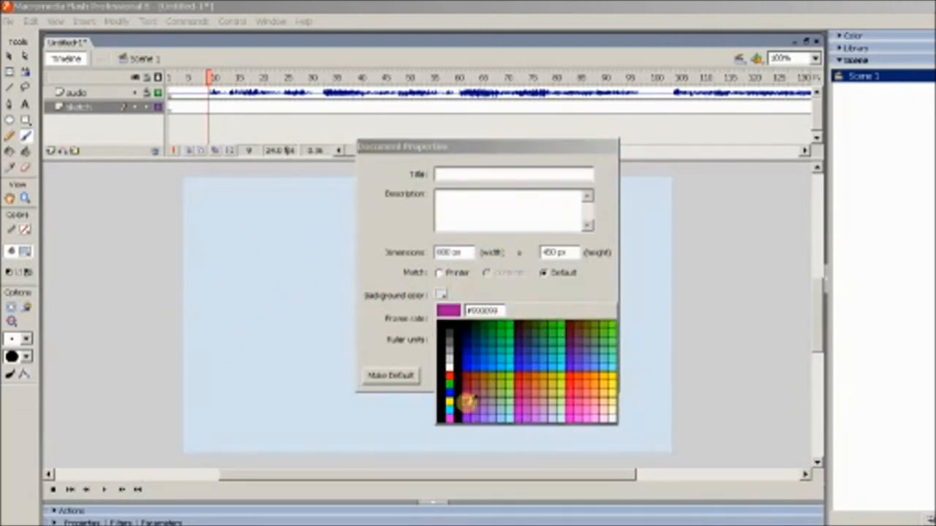
left_click(465, 402)
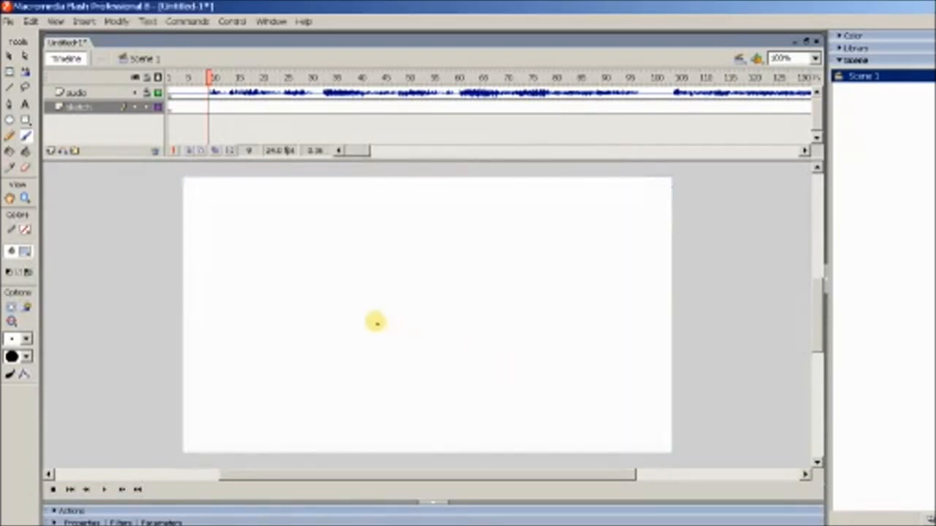
left_click_drag(373, 322, 351, 216)
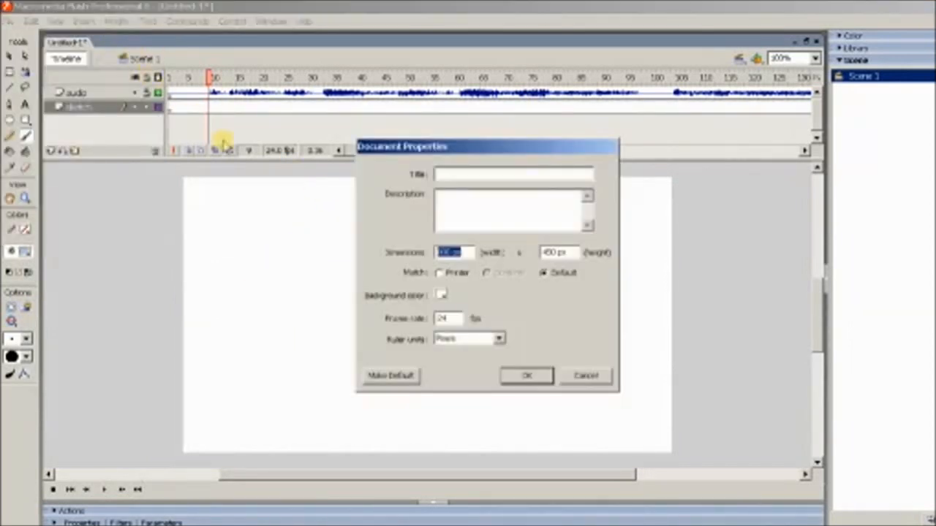
left_click(442, 295)
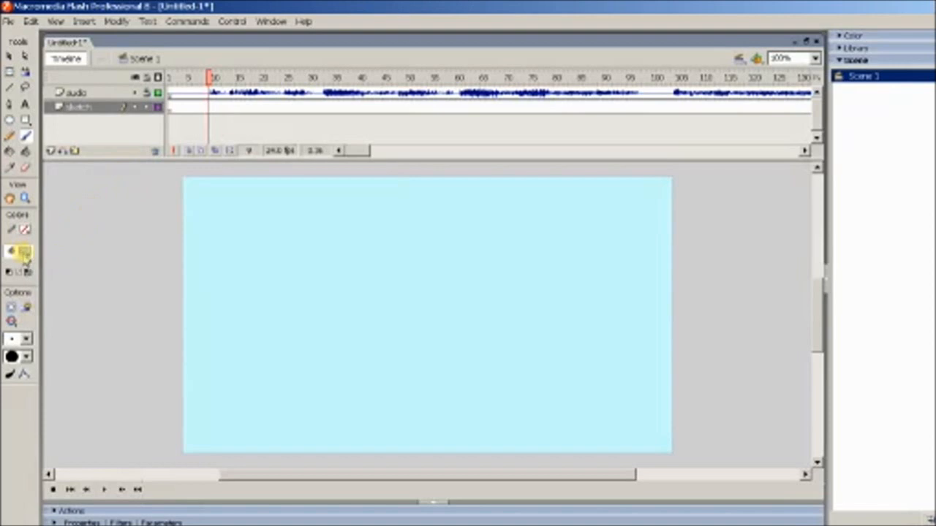
Pick a pale blue sketching colour for the brush from the Color dialog
left_click(26, 251)
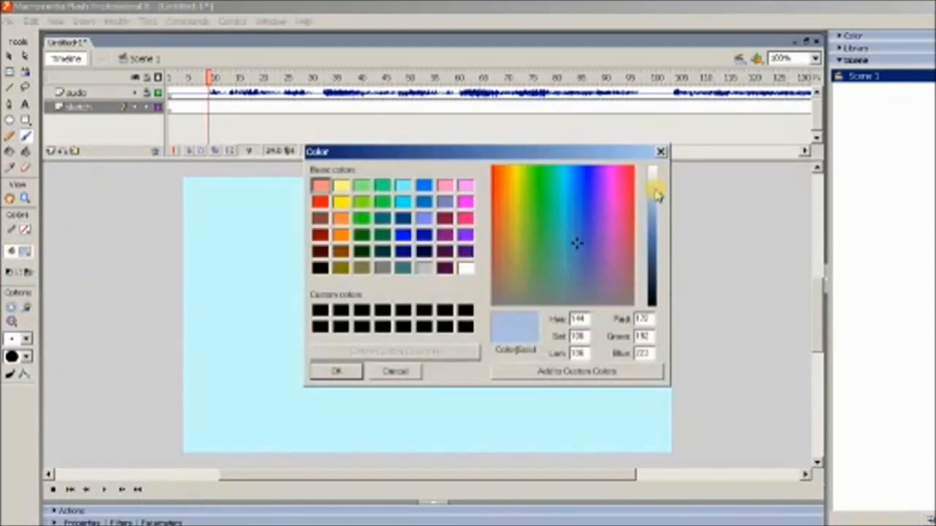
left_click(570, 217)
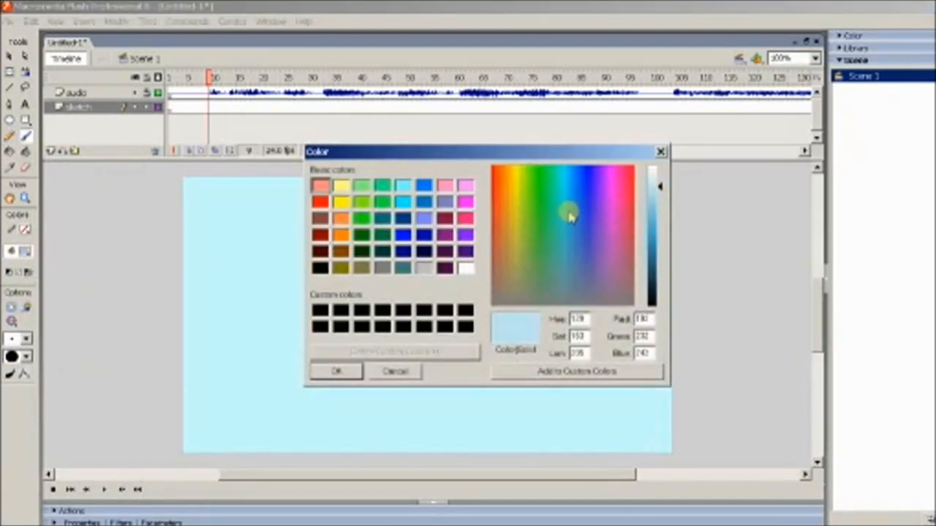
left_click(574, 271)
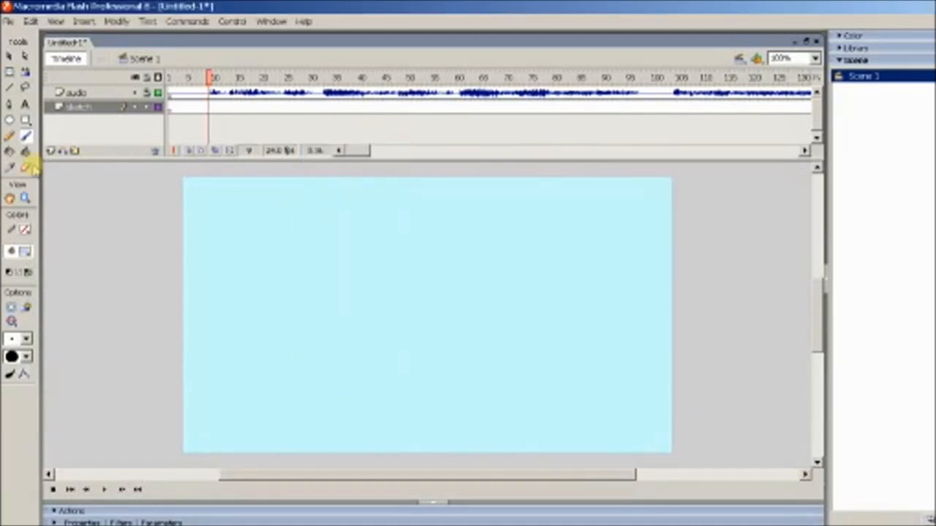
left_click(18, 339)
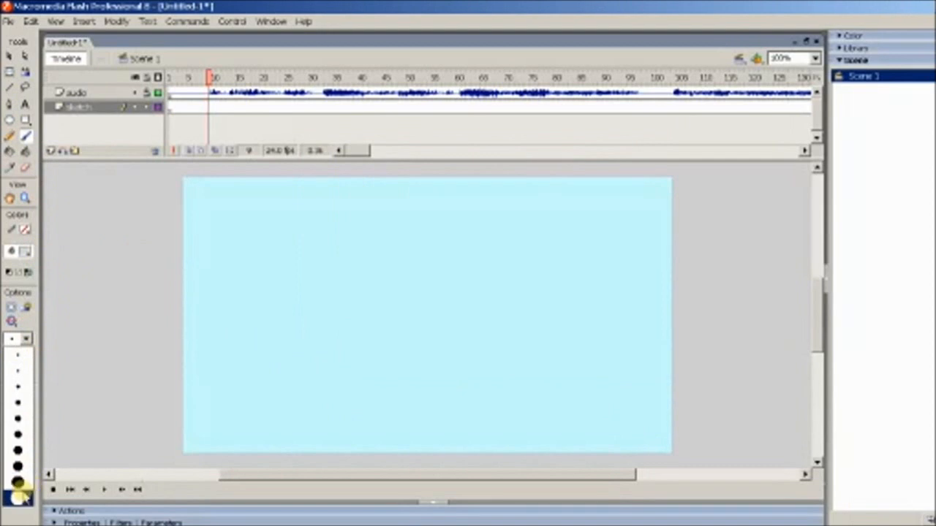
Review the 800 × 450 px stage dimensions in Document settings, then minimize Flash to the desktop
left_click(115, 21)
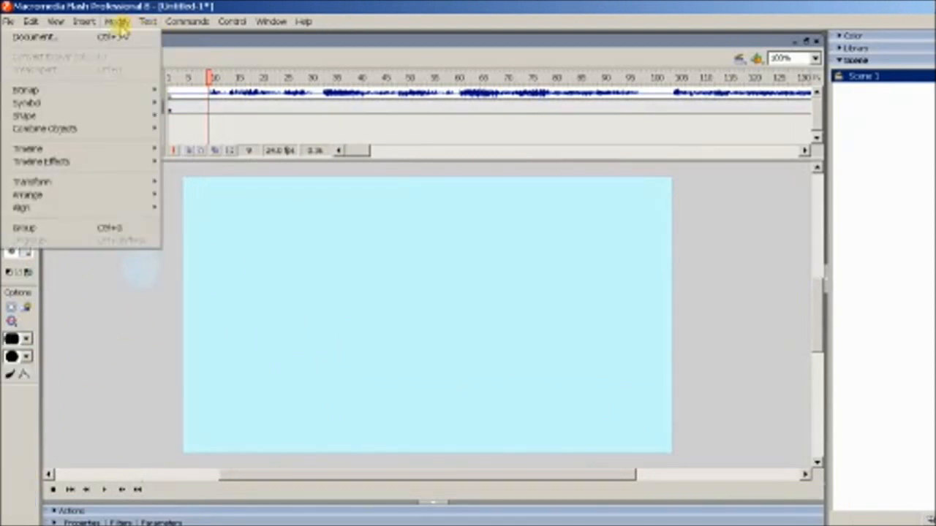
left_click(35, 38)
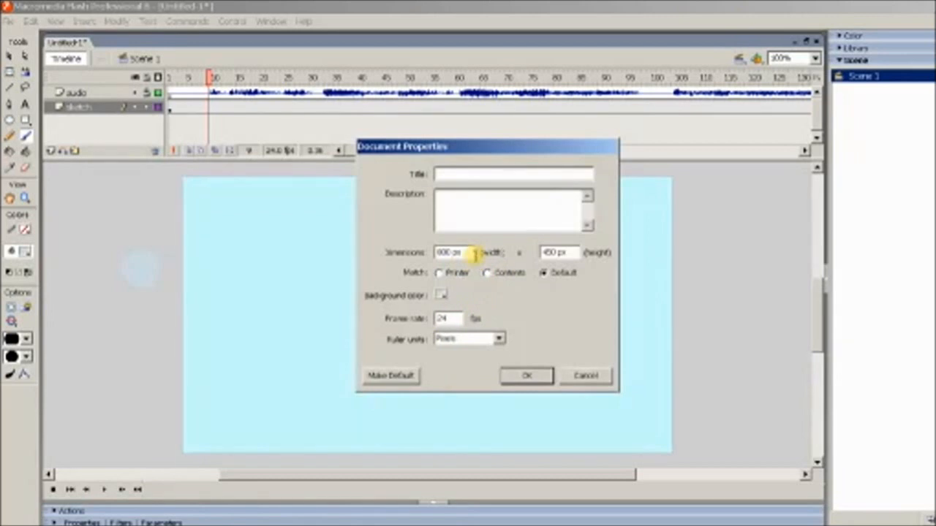
left_click(451, 251)
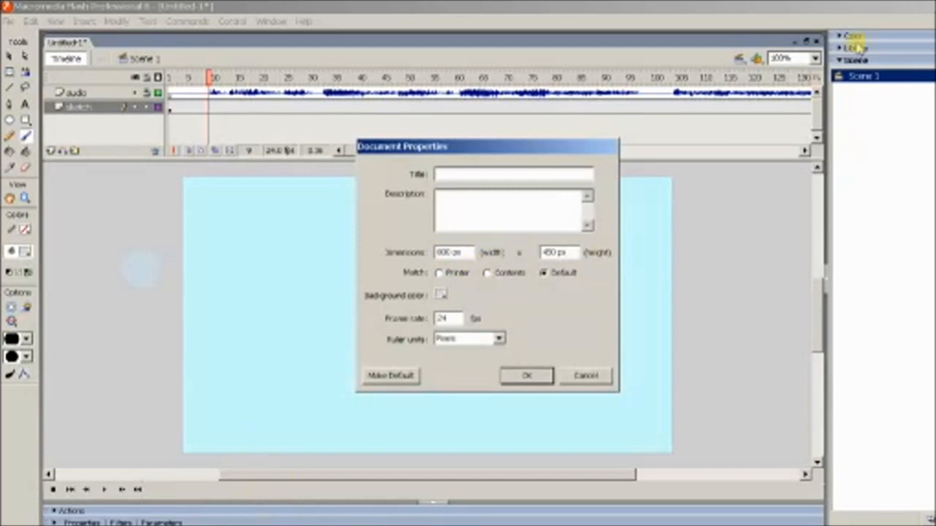
left_click(526, 375)
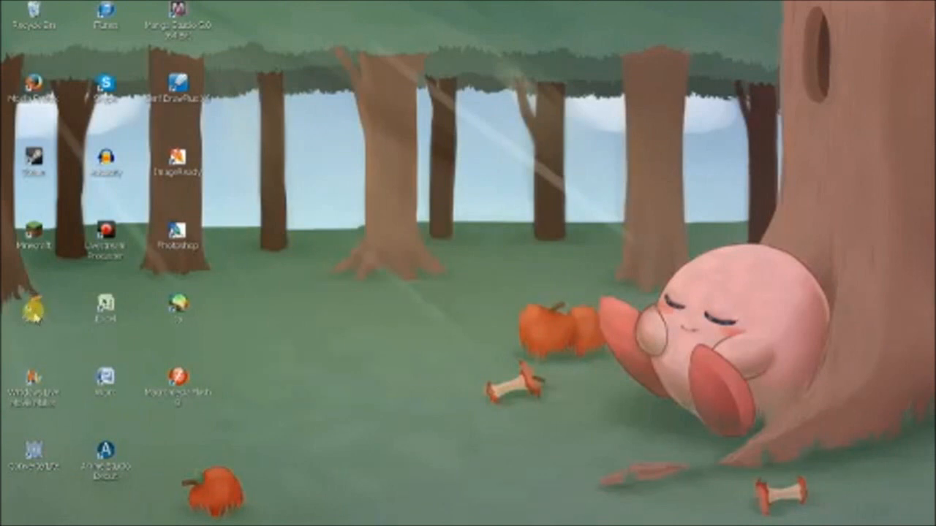
Launch a program from its shortcut in the desktop's left column
left_click(32, 307)
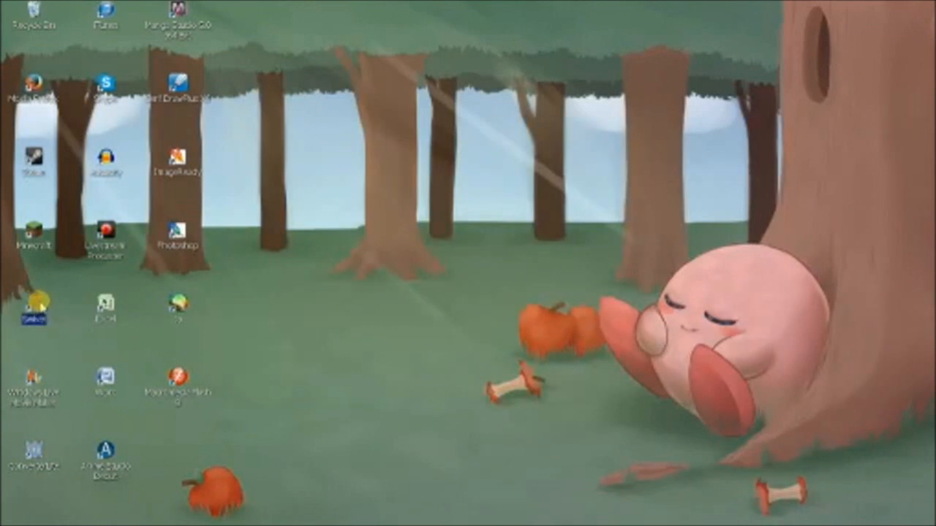
mouse_move(339, 400)
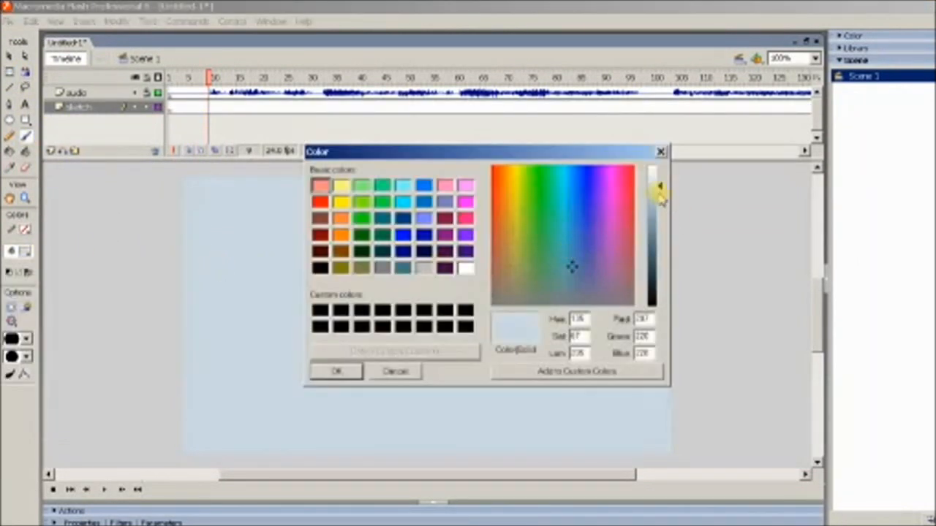
Choose a pale blue in the Color dialog and confirm it as the stage background
left_click(573, 266)
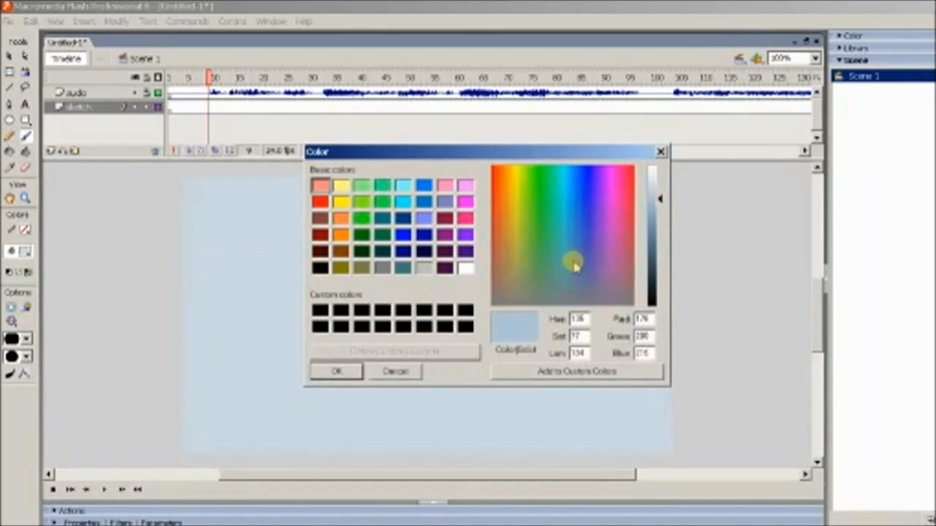
left_click(336, 371)
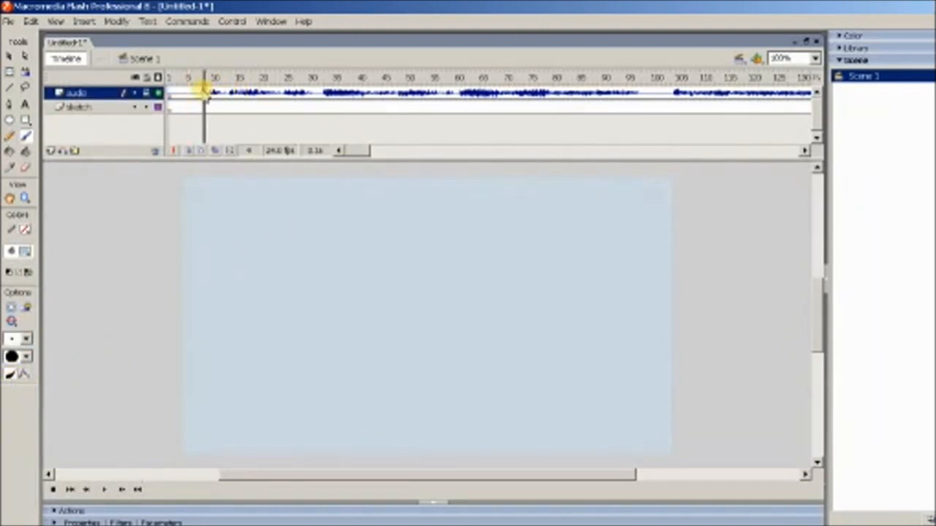
Add a keyframe near frame 60 on the sketch layer and return to an early frame
left_click(264, 77)
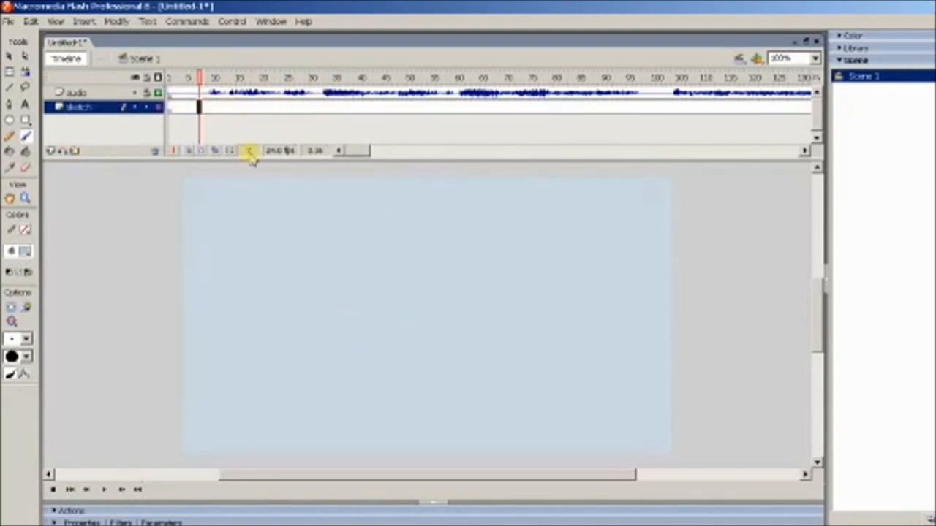
left_click(322, 94)
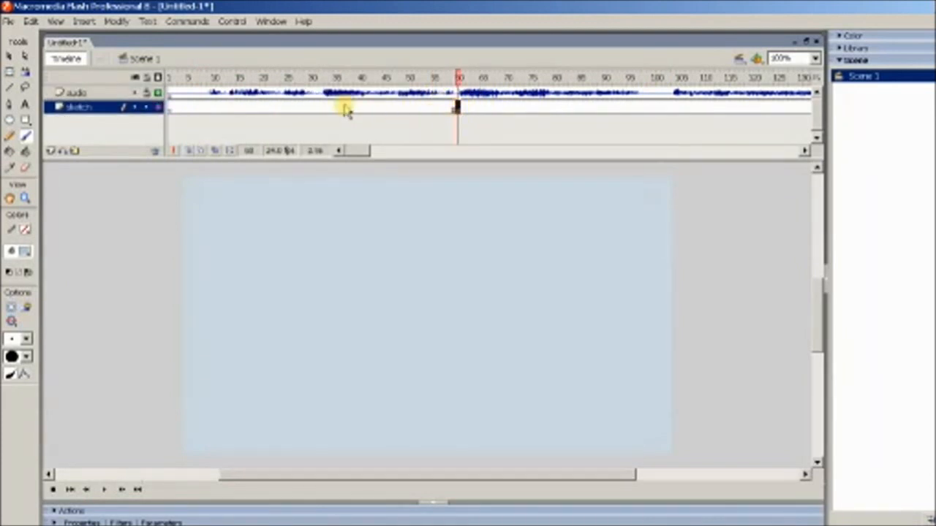
left_click(207, 79)
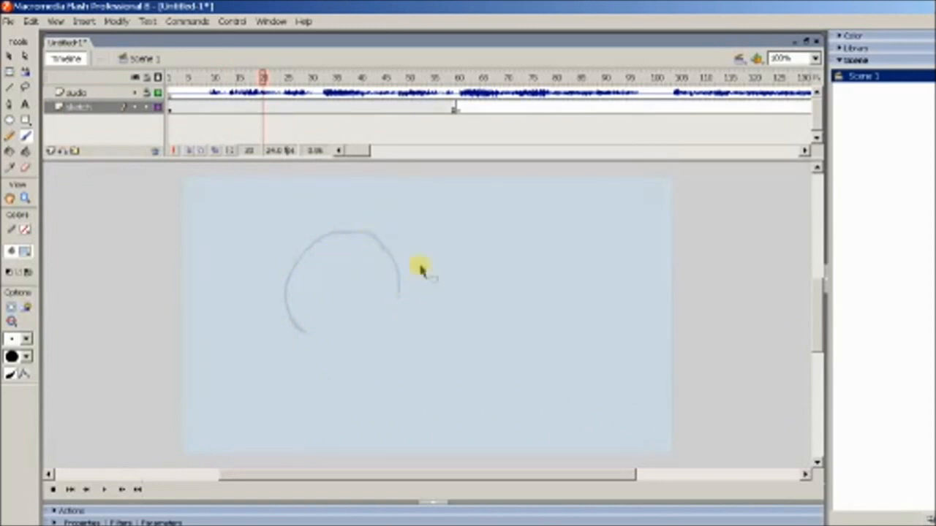
Brush a rough cat-eared character with open mouth, shoulders and a ground line
left_click_drag(421, 266, 358, 346)
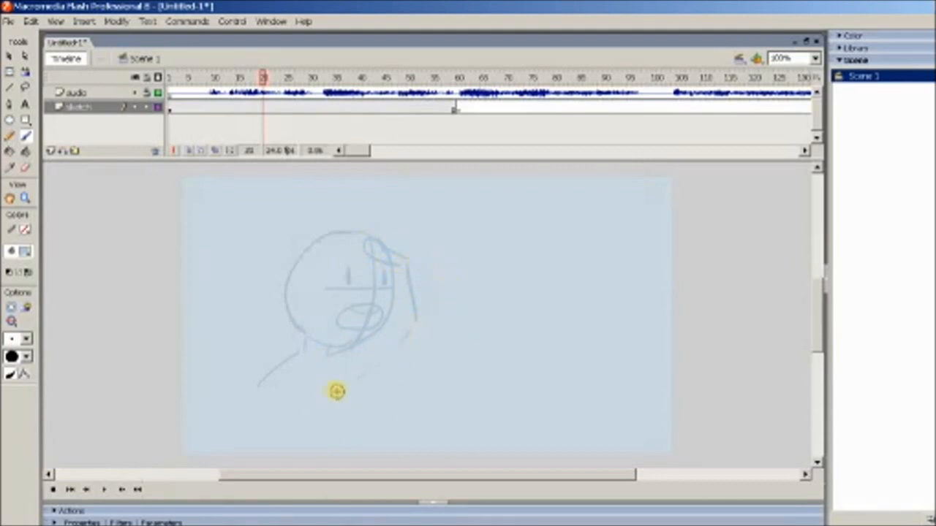
left_click_drag(337, 392, 260, 450)
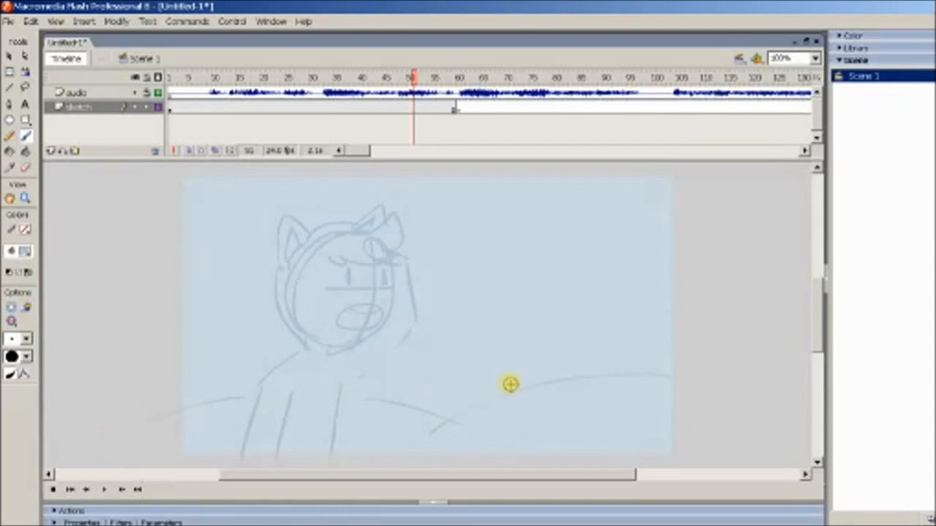
mouse_move(509, 443)
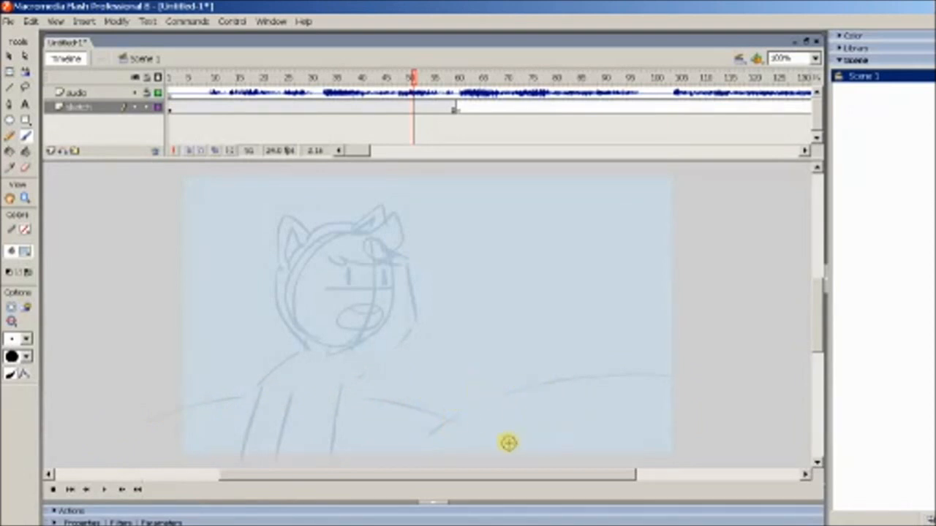
mouse_move(398, 137)
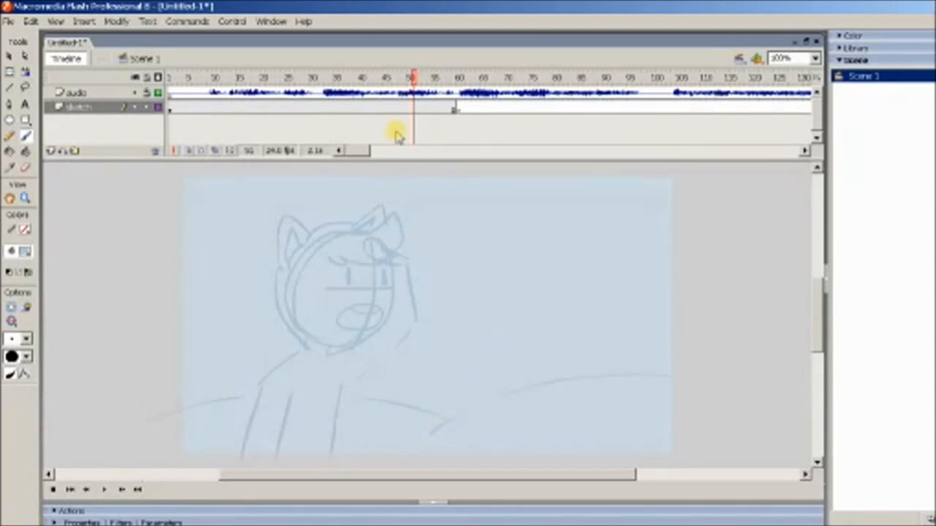
Select a span of frames past the sketch on the sketch layer
left_click(505, 108)
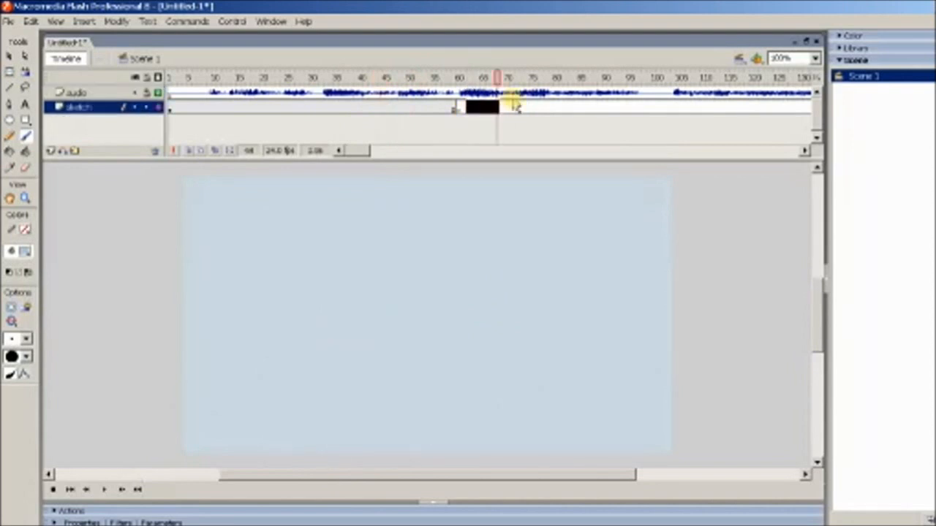
left_click_drag(506, 79, 460, 79)
type("credits")
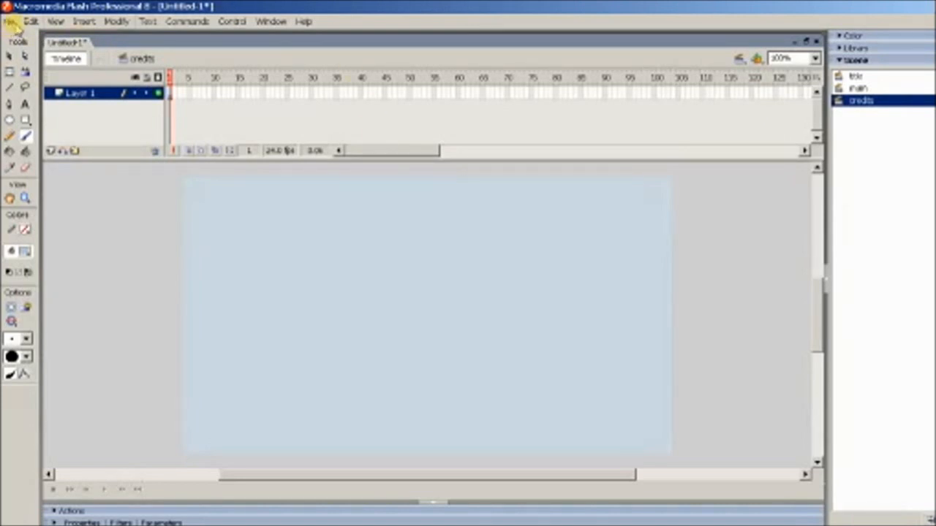
Open '7 - Nova storms the tower.fla' from the recent files list
left_click(10, 20)
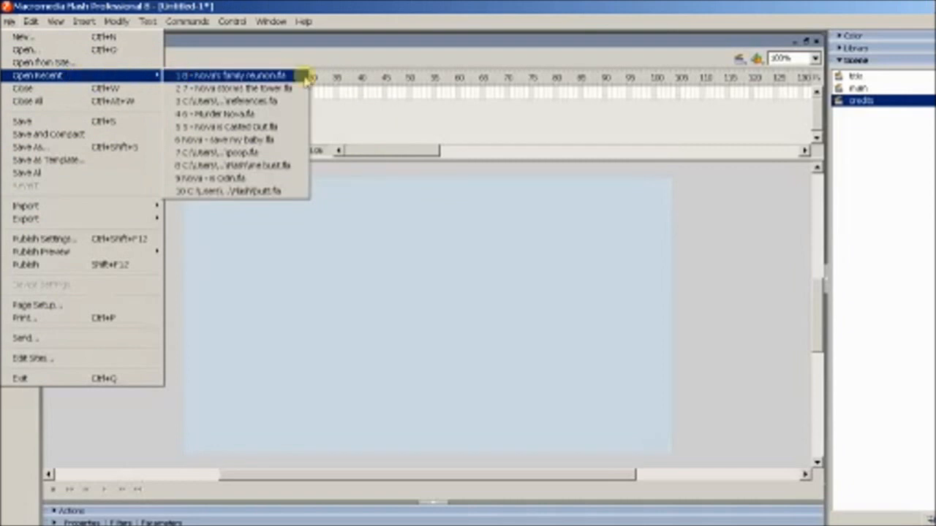
left_click(234, 88)
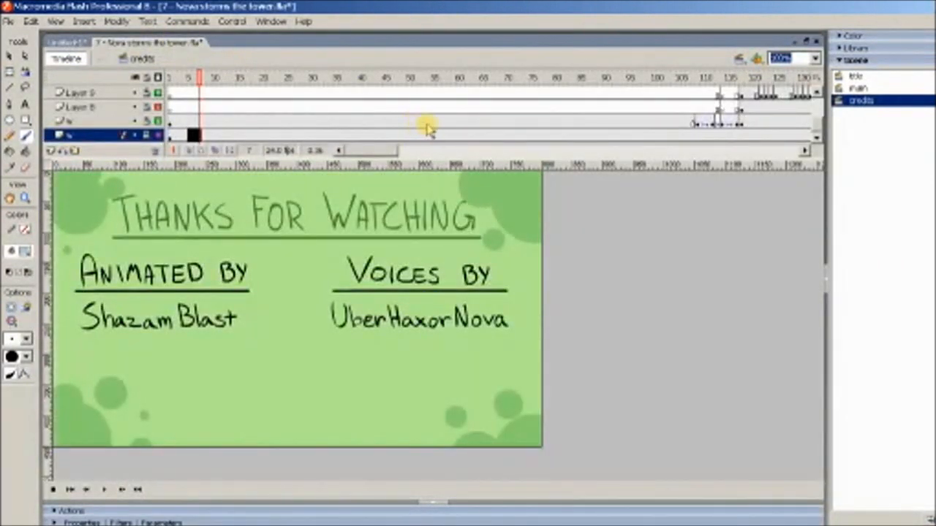
mouse_move(699, 128)
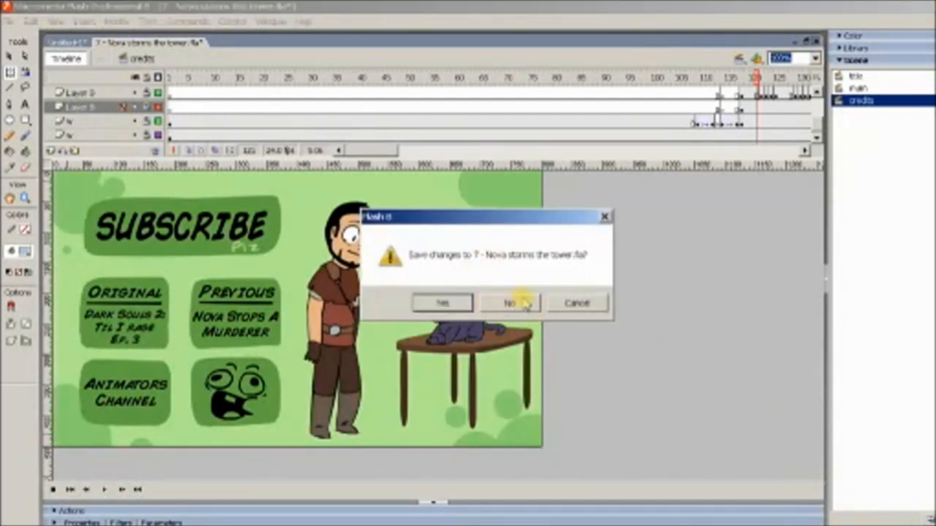
Discard the tower episode unsaved and open '8 - Nova's family reunion.fla'
left_click(509, 303)
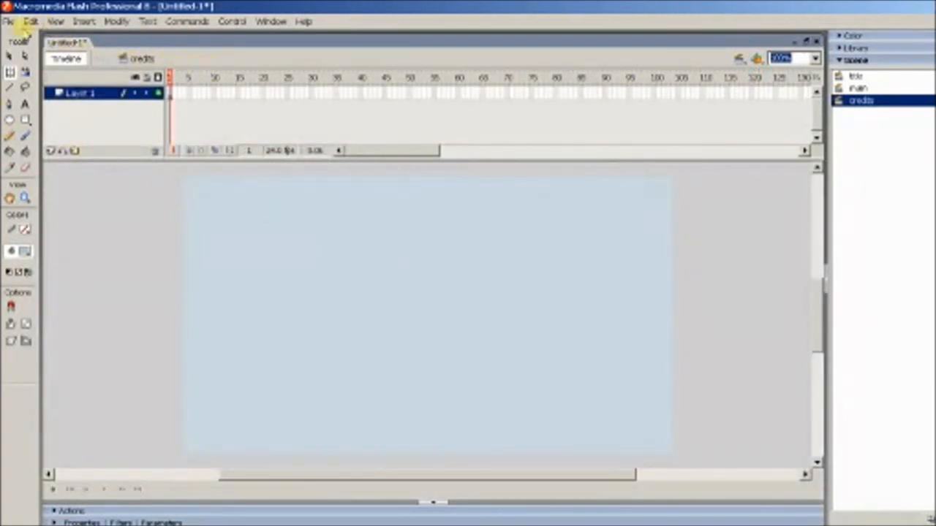
left_click(9, 21)
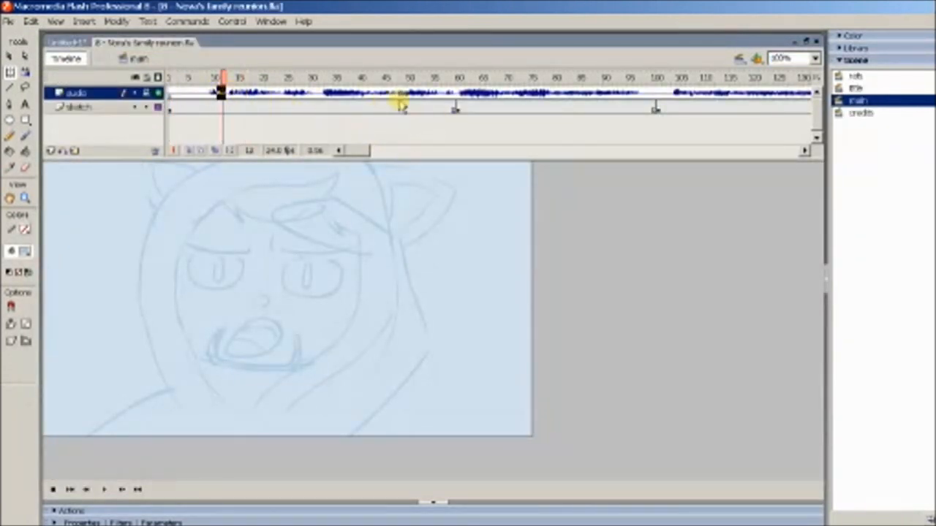
left_click(389, 93)
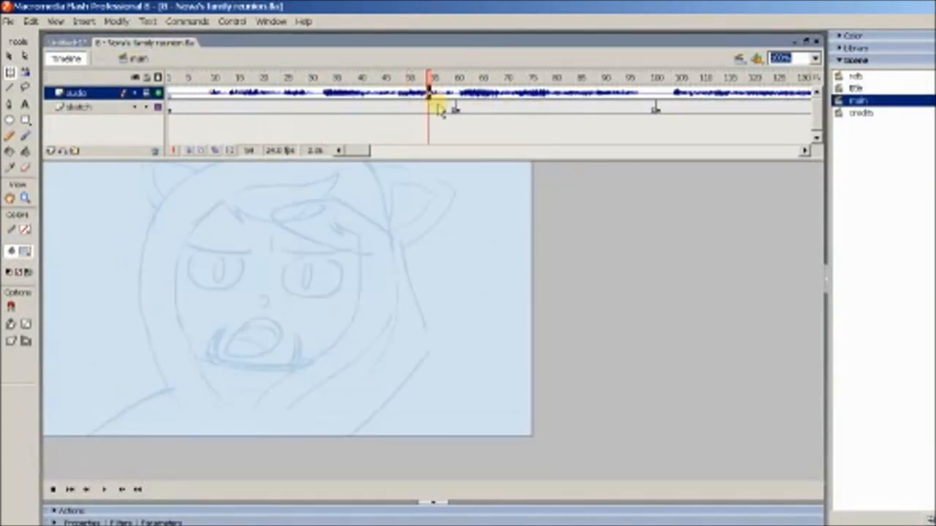
Lower the volume envelope of the audio layer's opening sound and confirm it
left_click(476, 477)
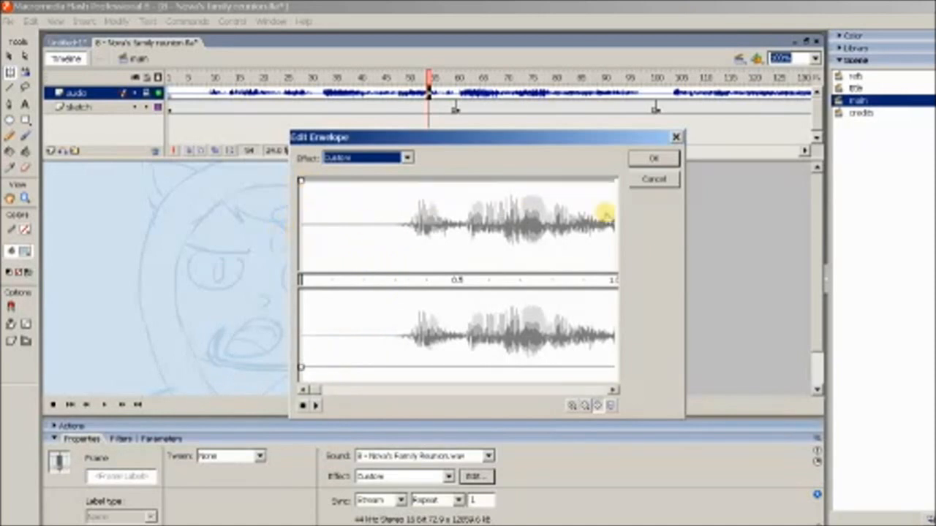
left_click(652, 158)
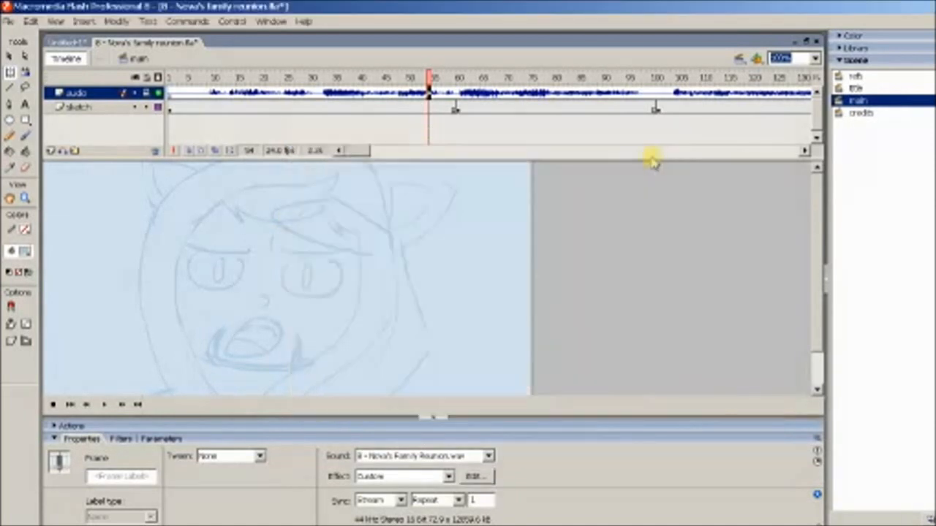
left_click(216, 79)
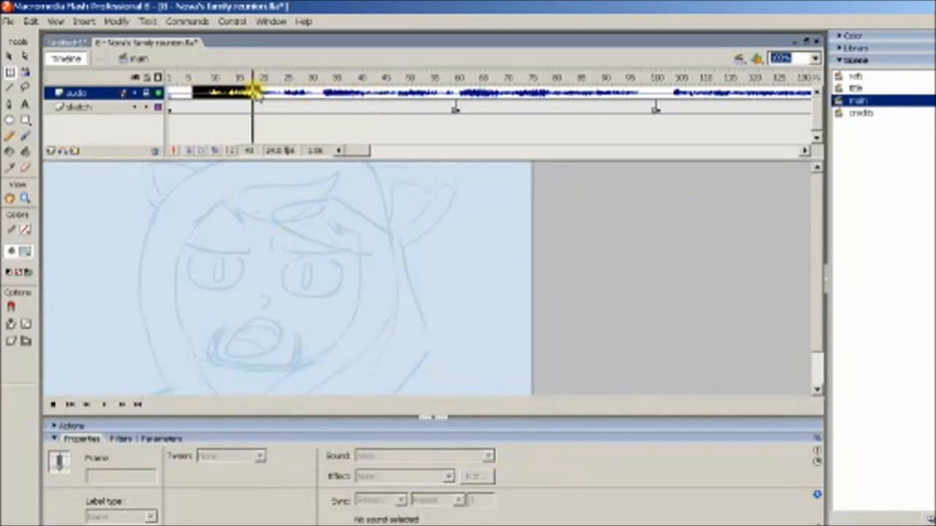
left_click(477, 477)
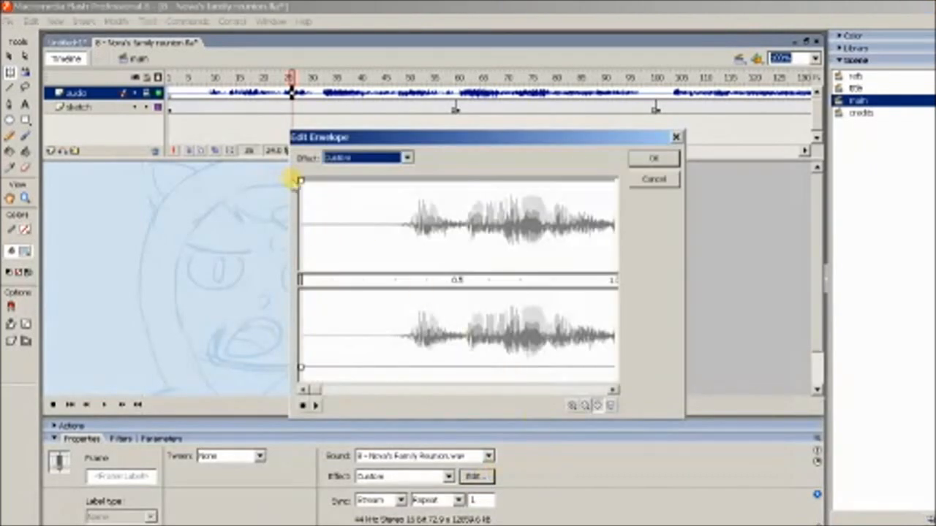
left_click_drag(300, 182, 611, 183)
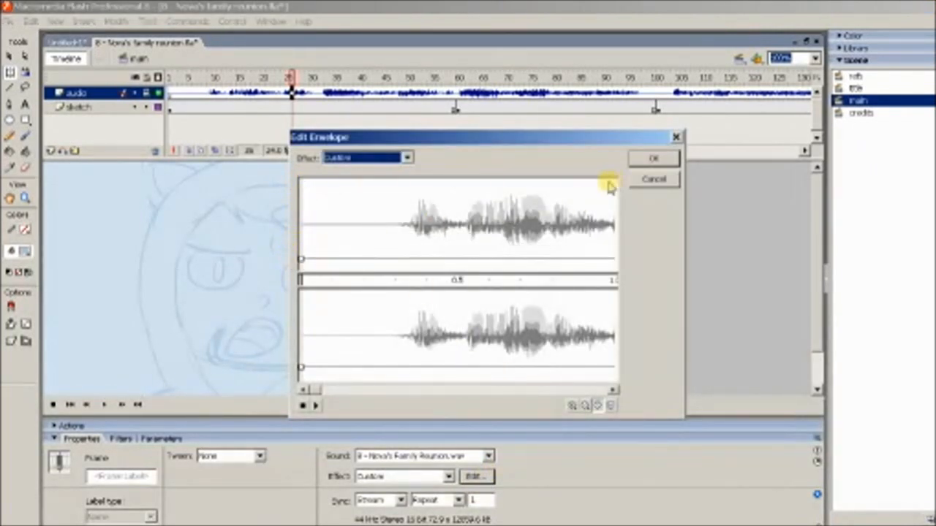
left_click(652, 158)
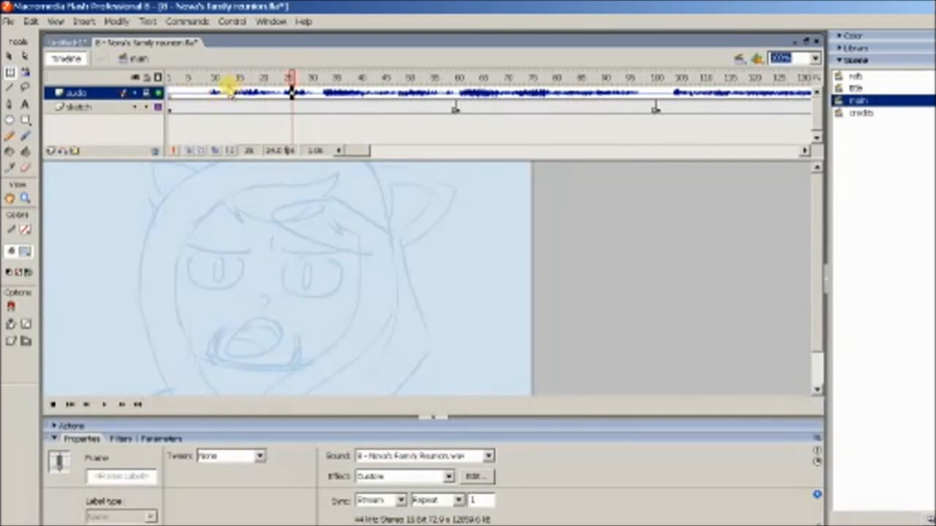
Return to the timeline start and switch to the refs scene of heads and mouths
left_click(193, 79)
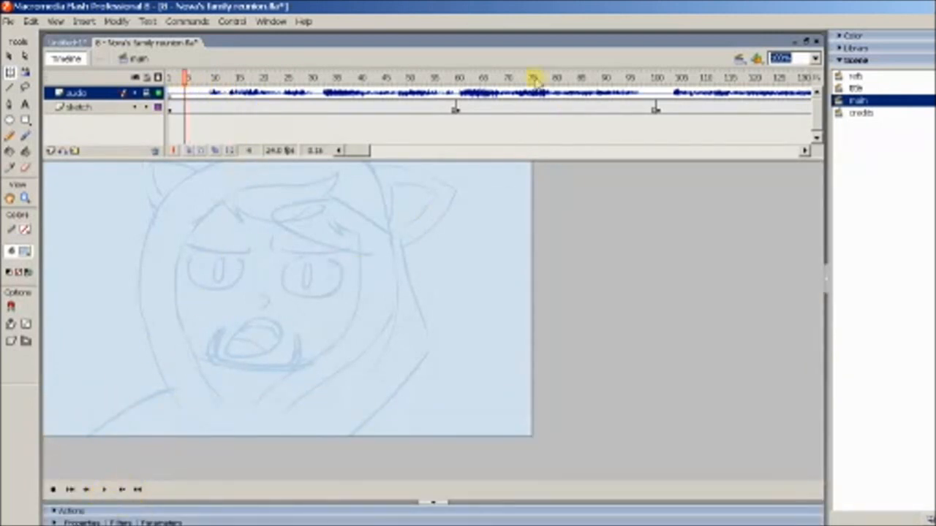
left_click(856, 76)
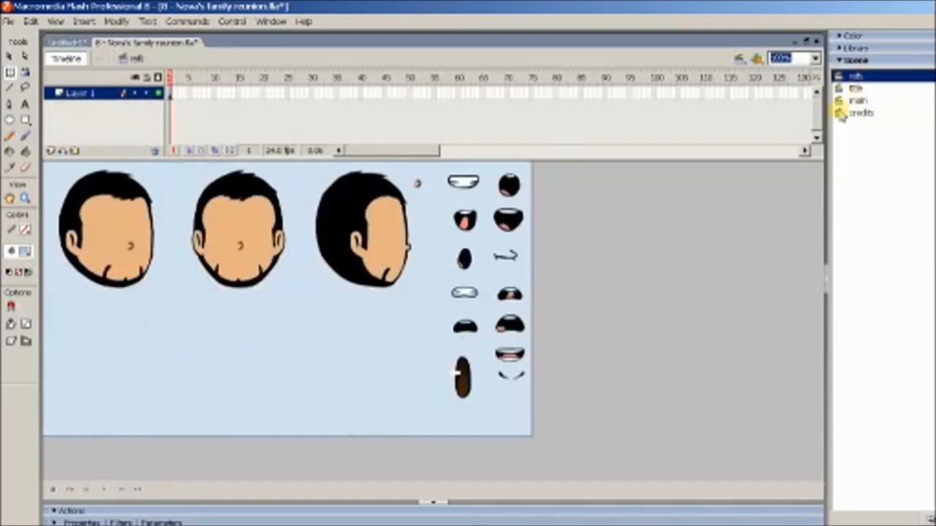
left_click(8, 20)
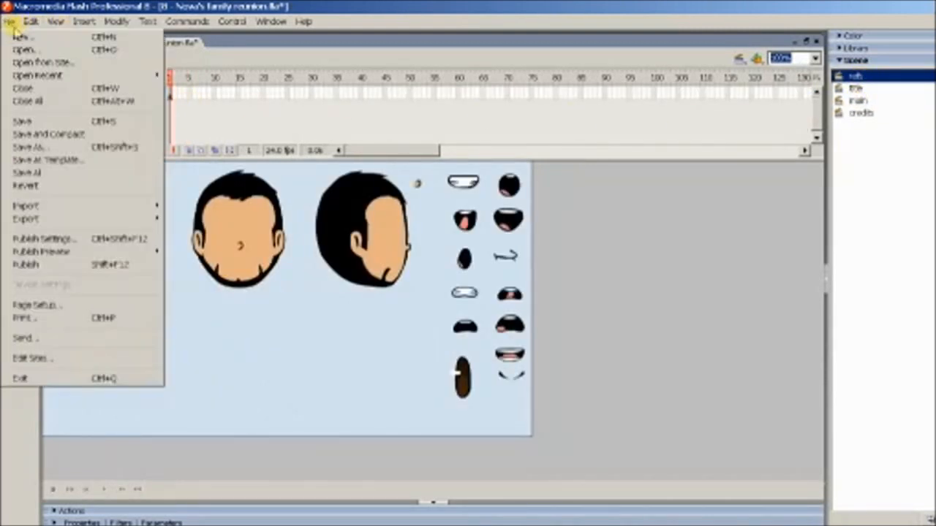
Open references.fla from the Flash folder via the Open dialog
left_click(23, 50)
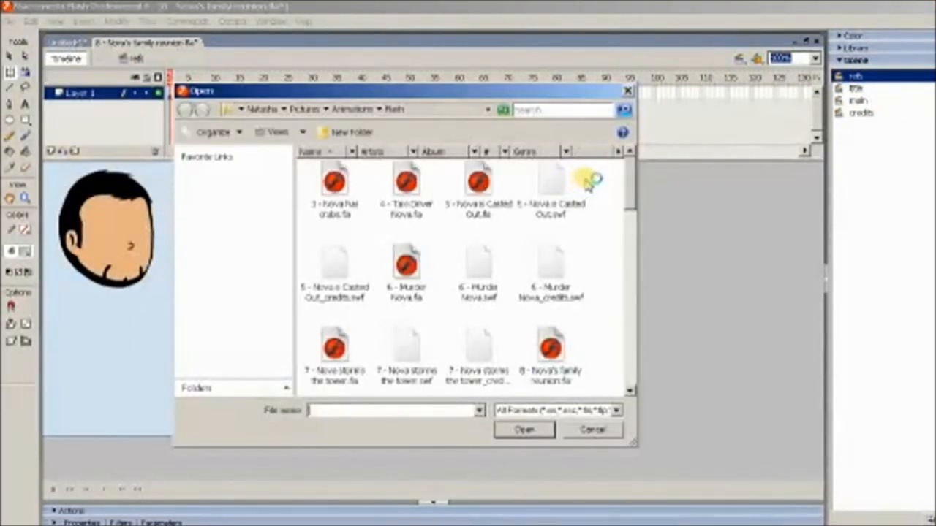
scroll("down", 3)
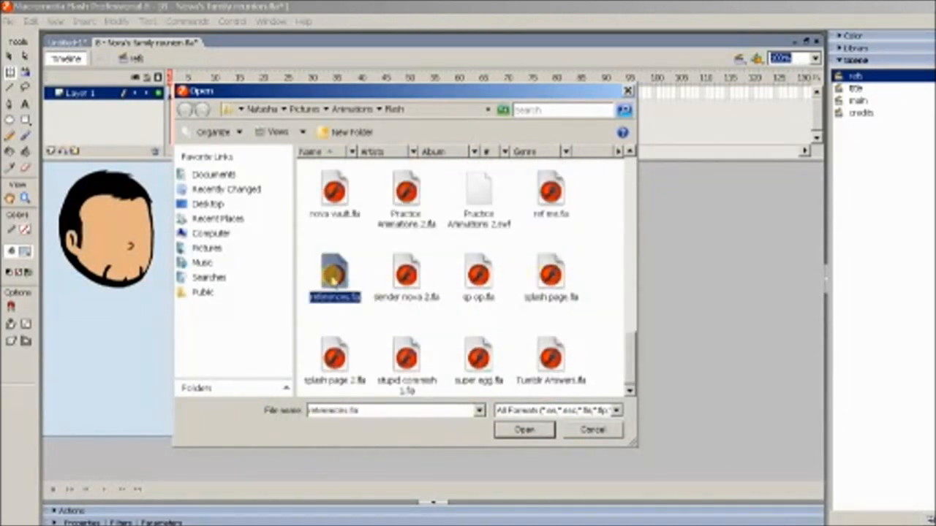
left_click(523, 430)
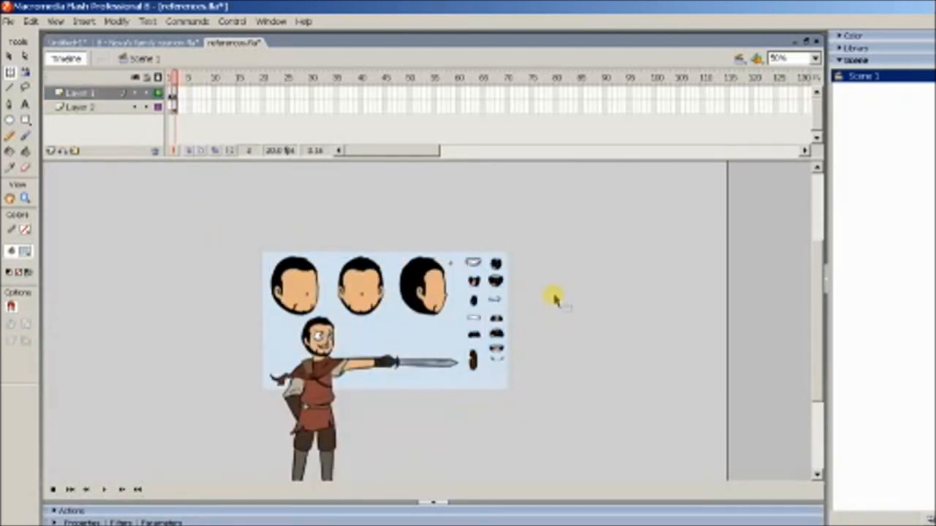
mouse_move(544, 285)
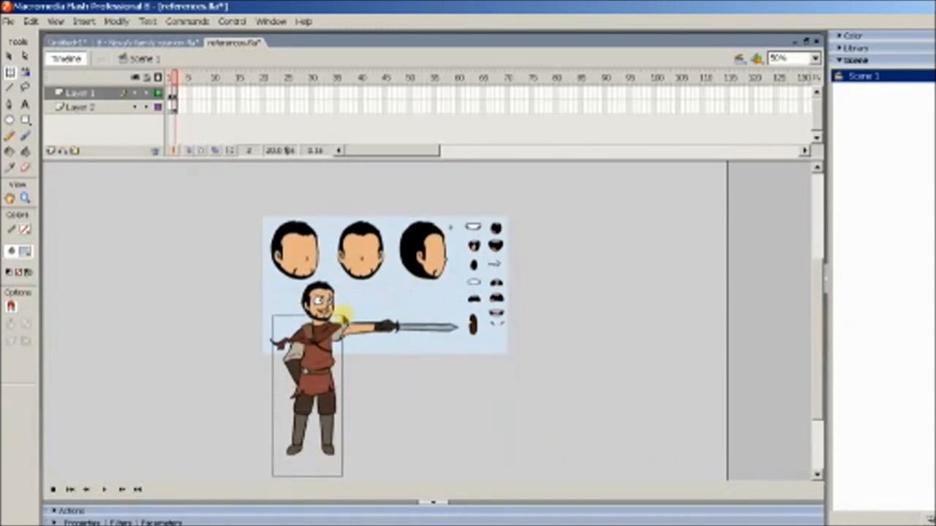
Remove the sword-wielding character, then close references.fla without saving
left_click(80, 108)
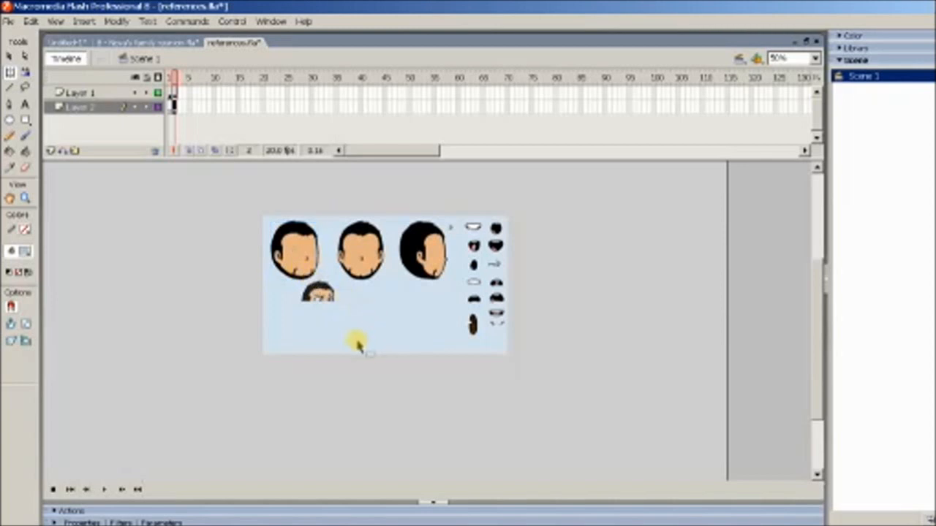
left_click(8, 21)
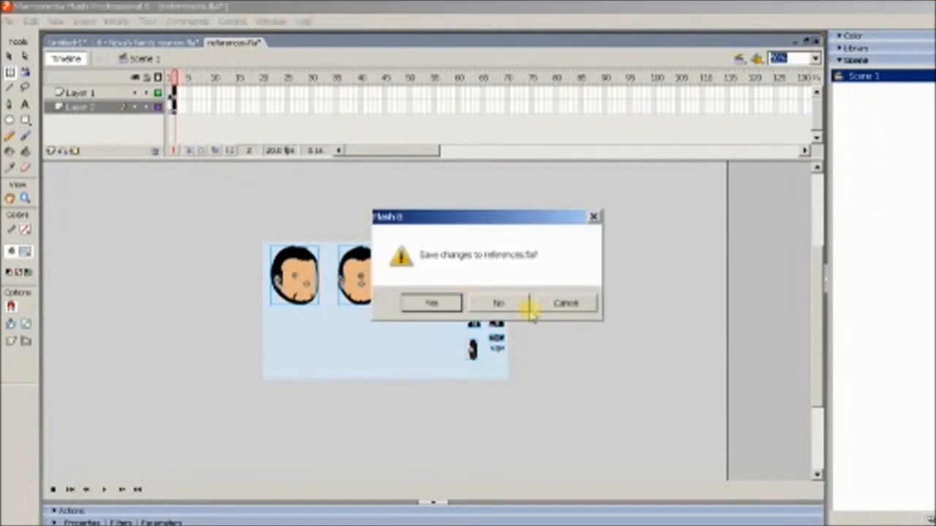
left_click(497, 302)
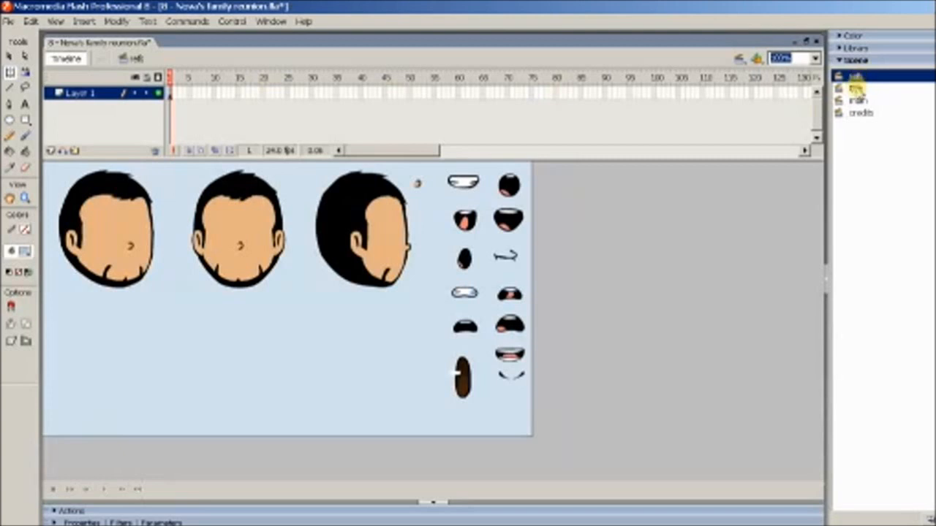
Go via the main scene to the credits scene with the Thanks For Watching card
left_click(860, 88)
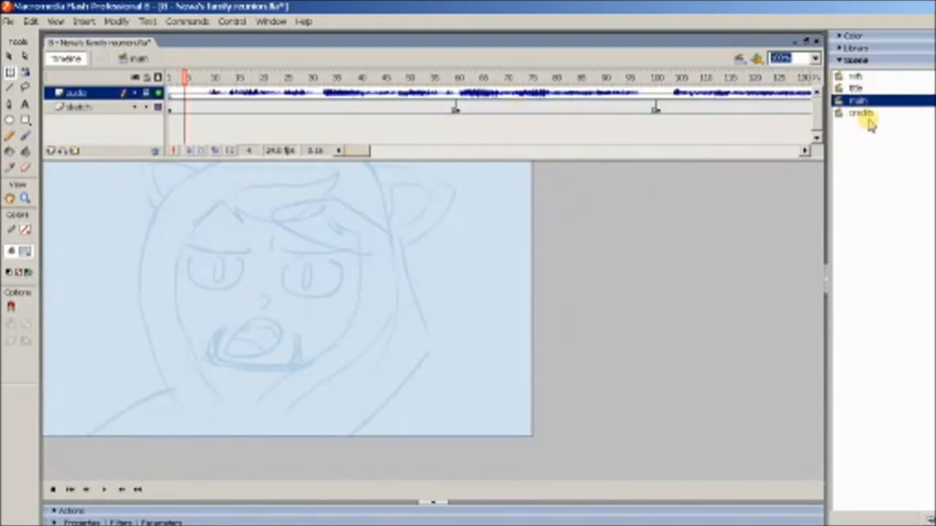
left_click(861, 113)
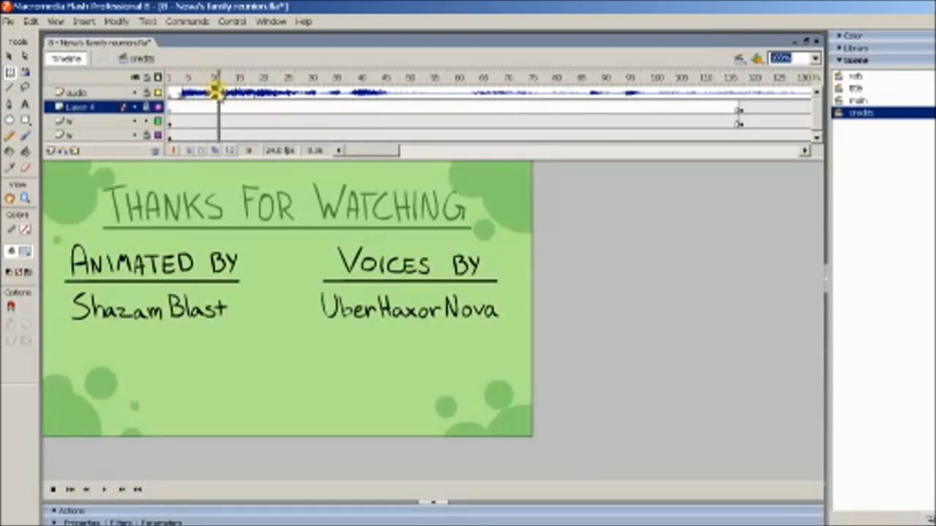
Raise the credits audio envelope from zero so it fades in, then return to the main scene
left_click(76, 92)
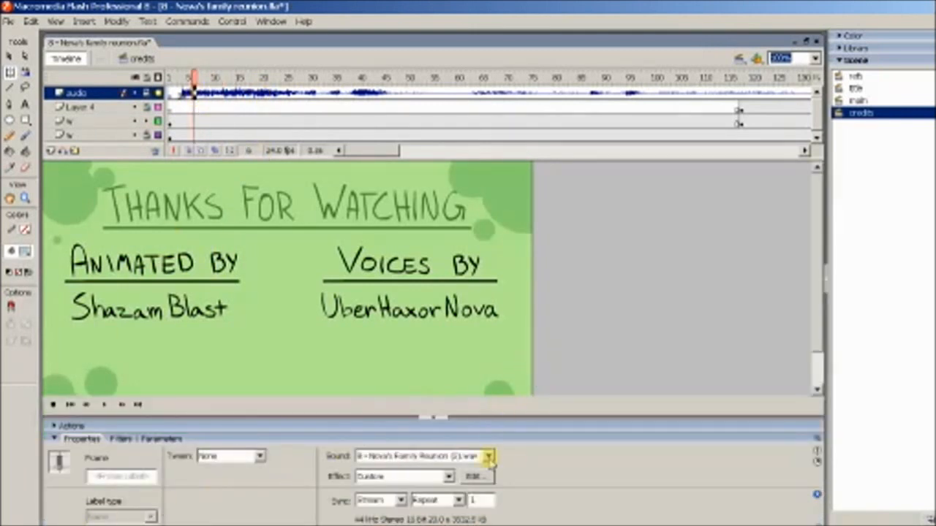
left_click(477, 477)
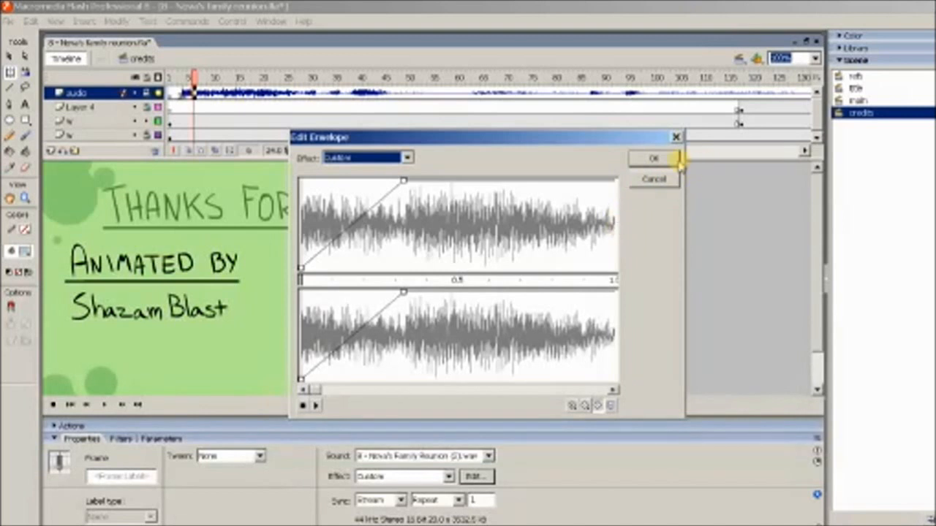
left_click(652, 158)
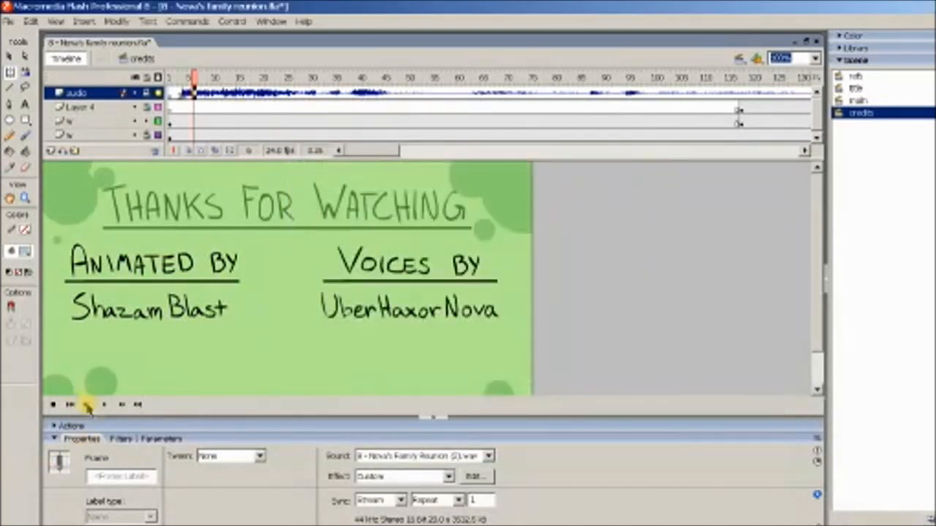
left_click(857, 100)
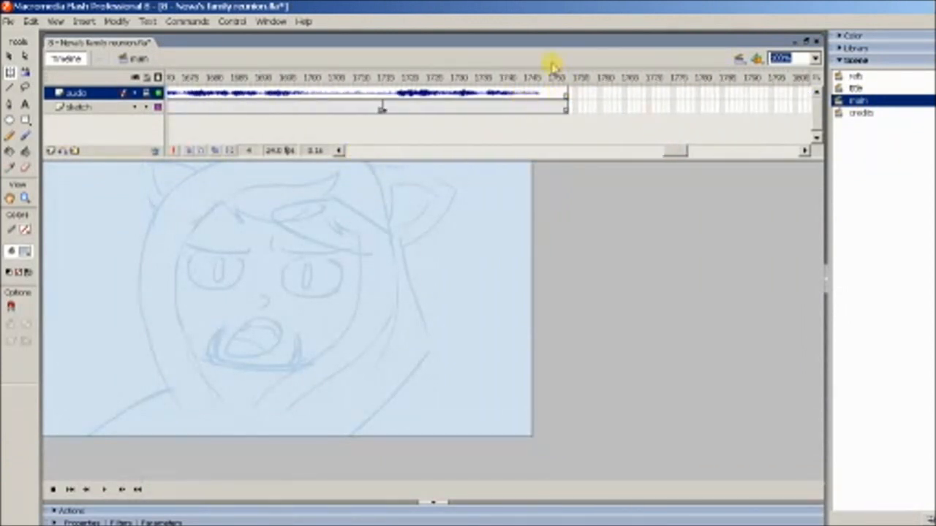
Check the main scene's last frames, the title and credits scenes, ending on the main sketch
left_click(547, 78)
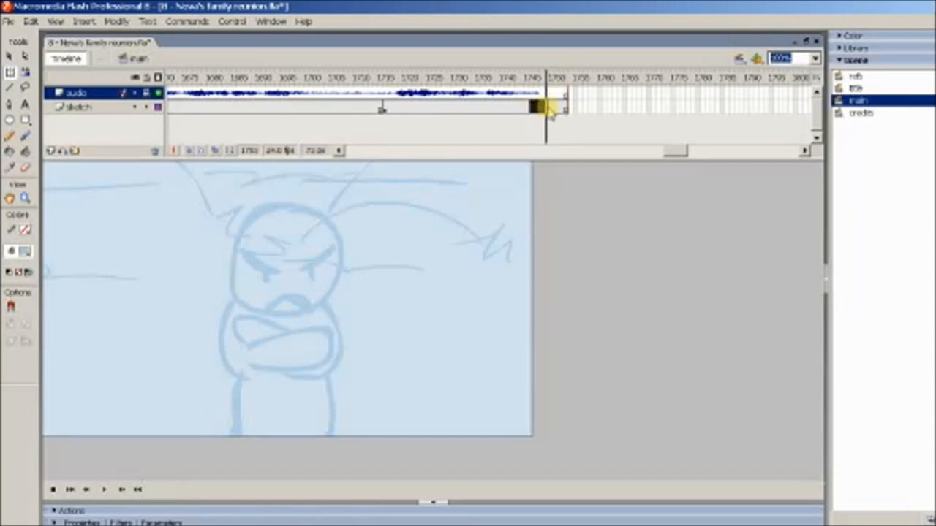
left_click(79, 107)
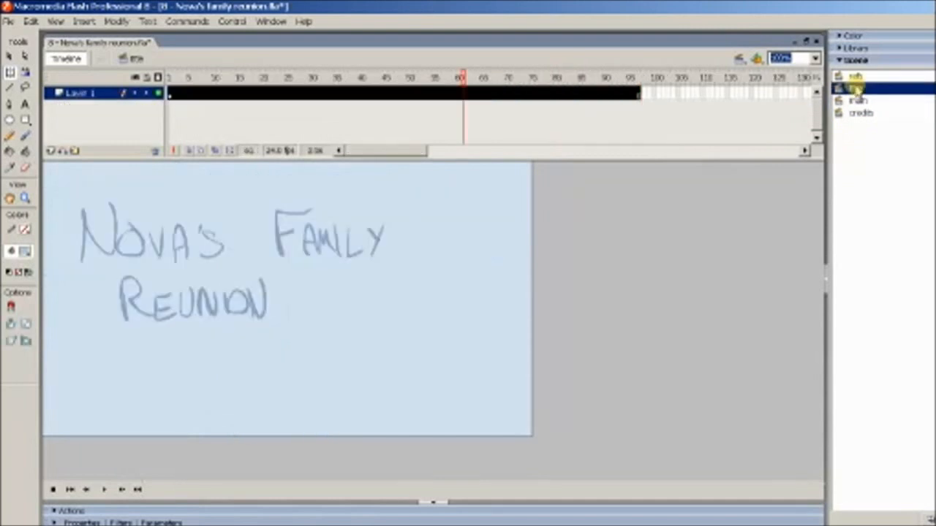
left_click(862, 113)
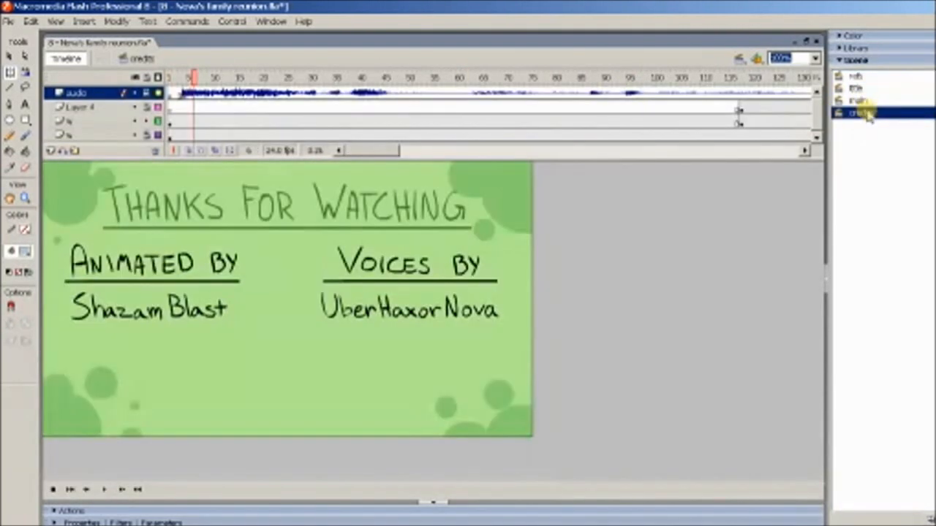
left_click(857, 100)
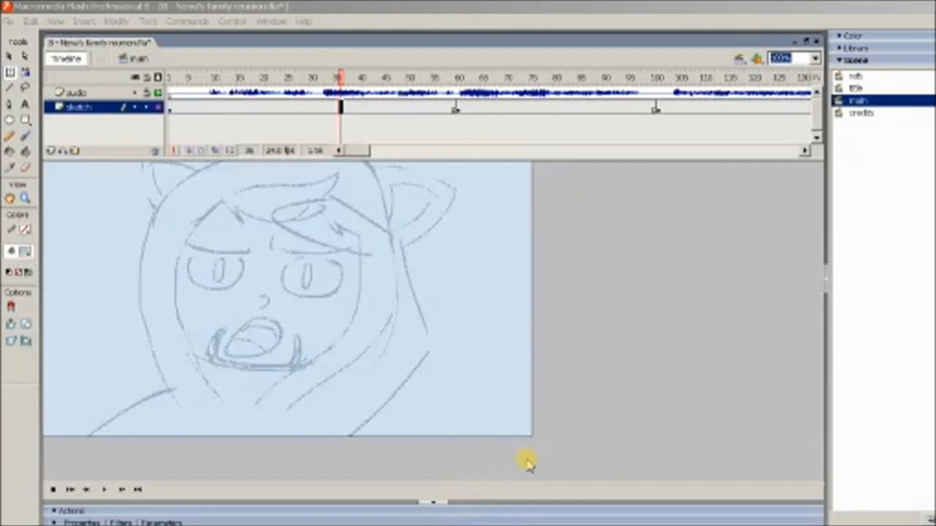
mouse_move(611, 374)
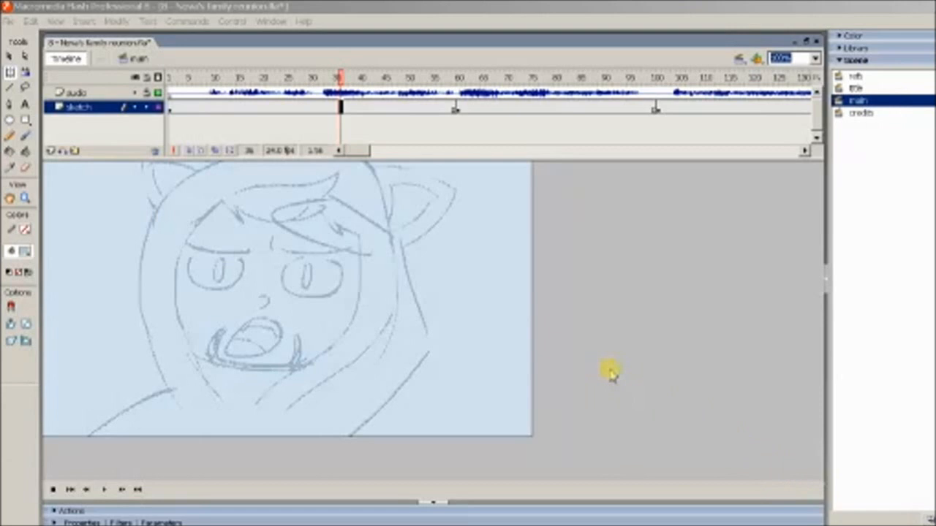
mouse_move(598, 285)
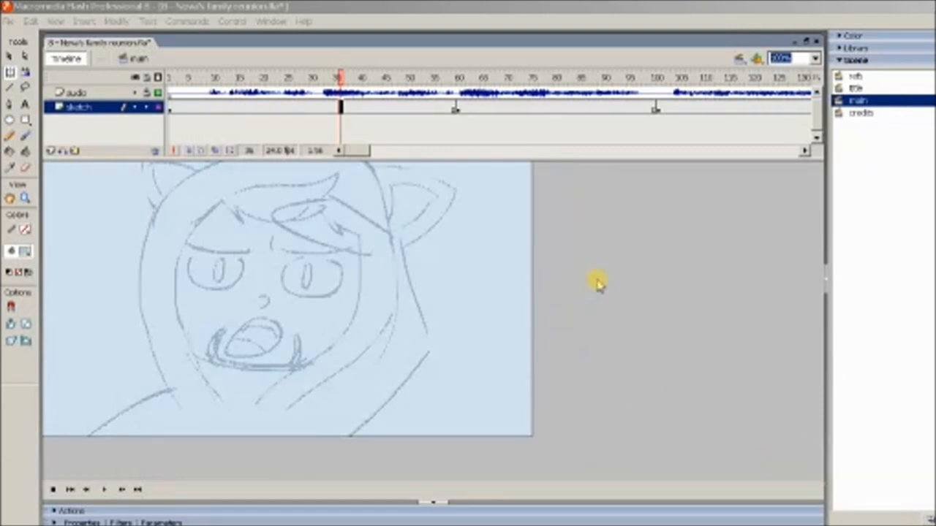
mouse_move(605, 274)
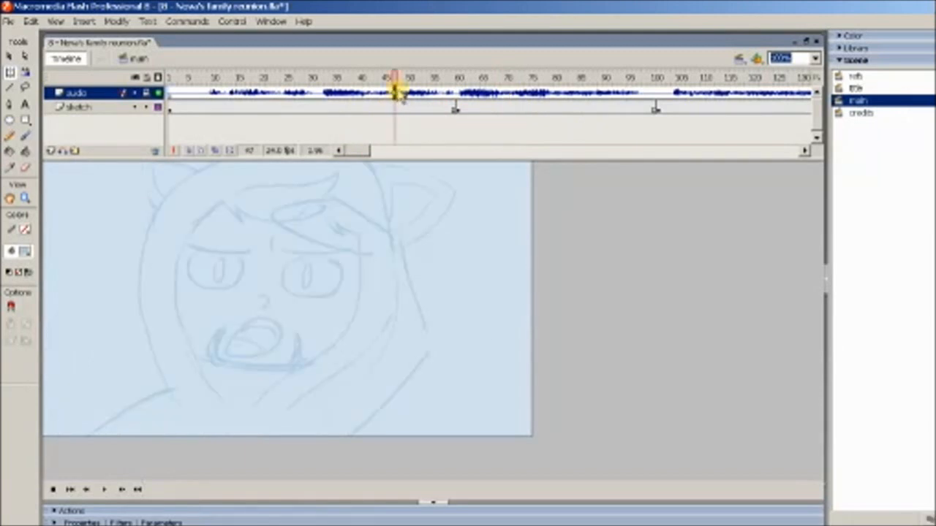
left_click(468, 78)
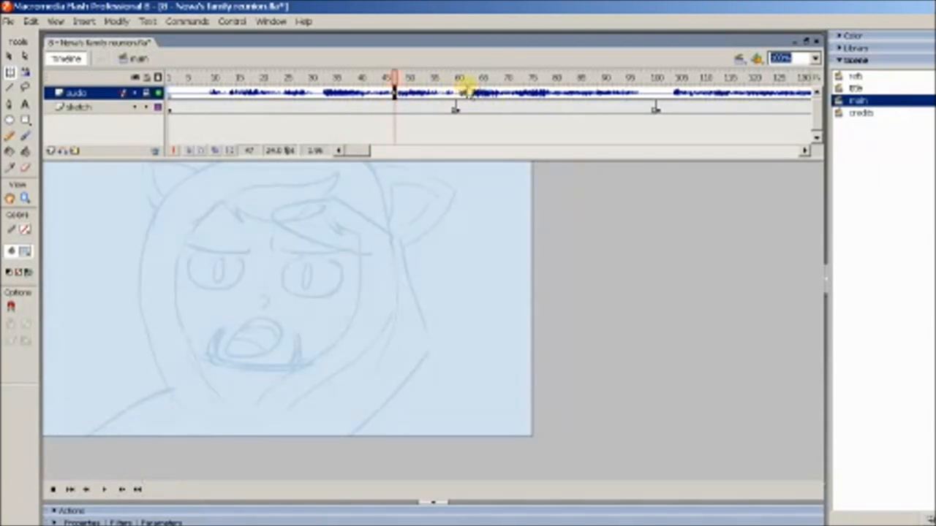